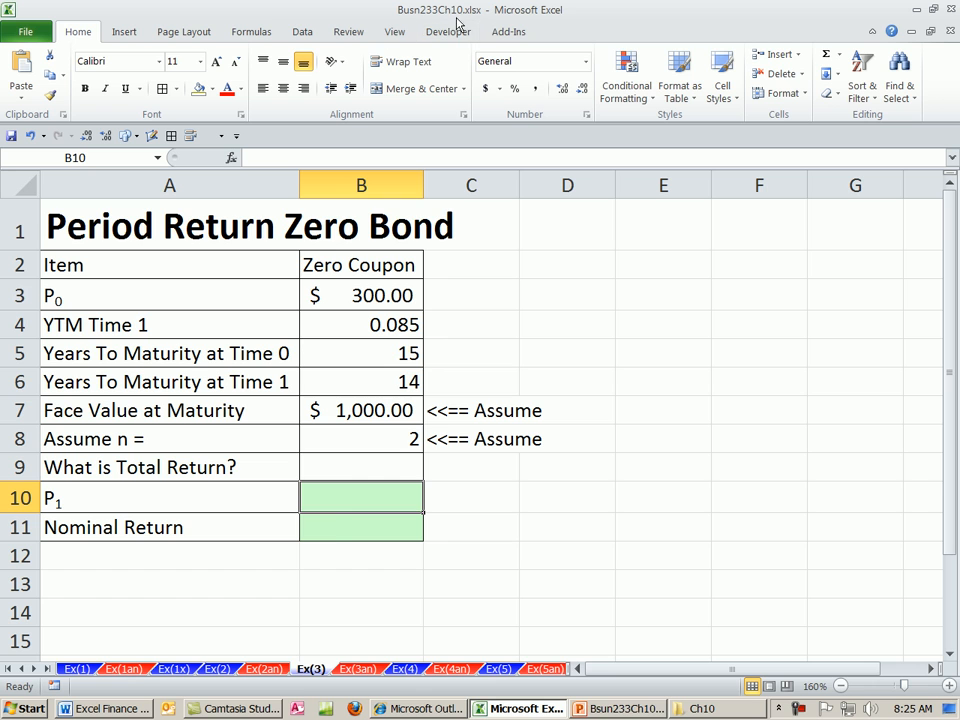
mouse_move(392, 524)
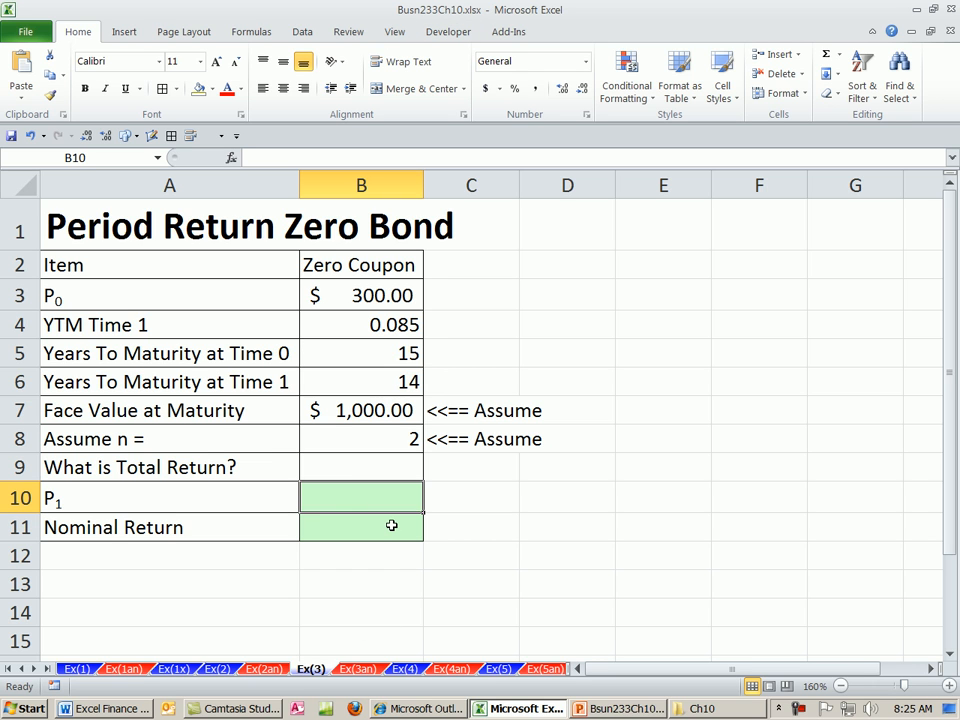
mouse_move(404, 472)
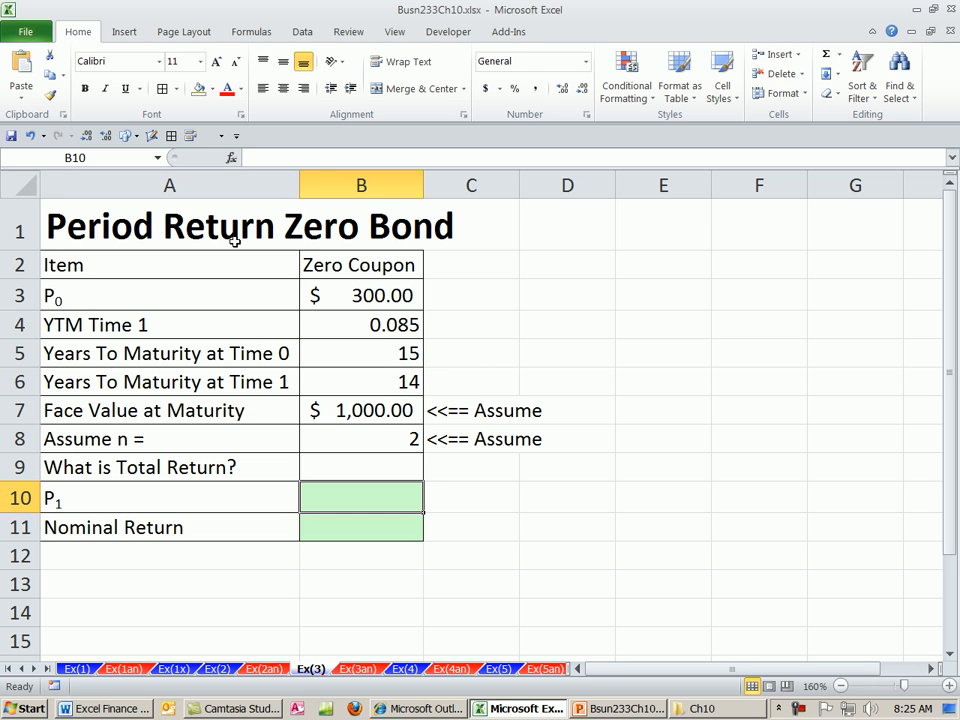
mouse_move(310, 272)
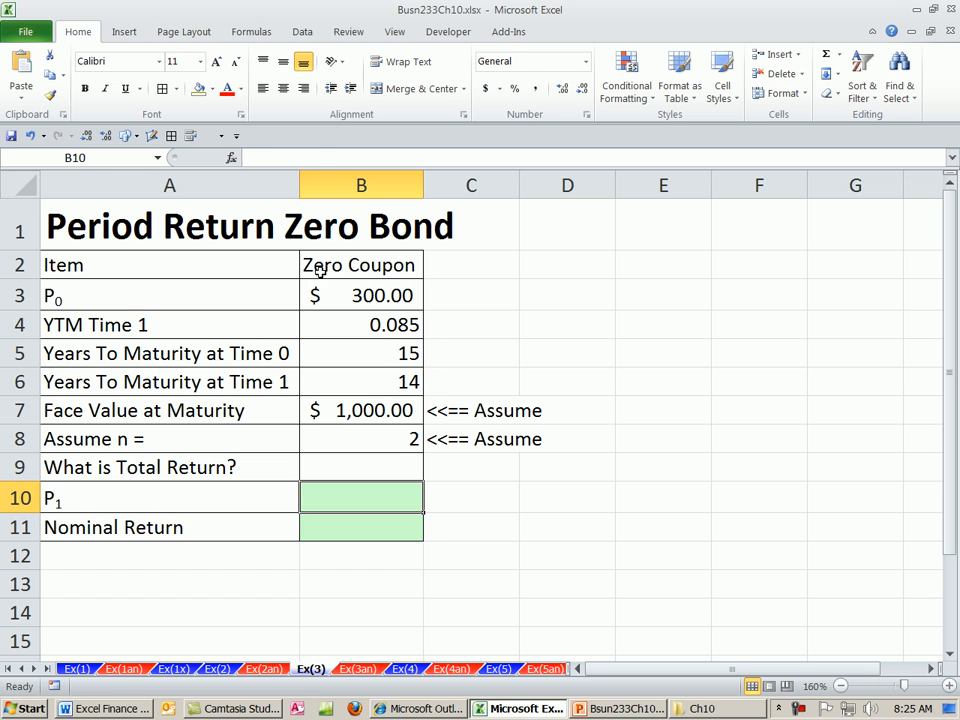
Review the zero coupon inputs — P0, YTM and years to maturity at times 0 and 1 — before filling P1
left_click(360, 264)
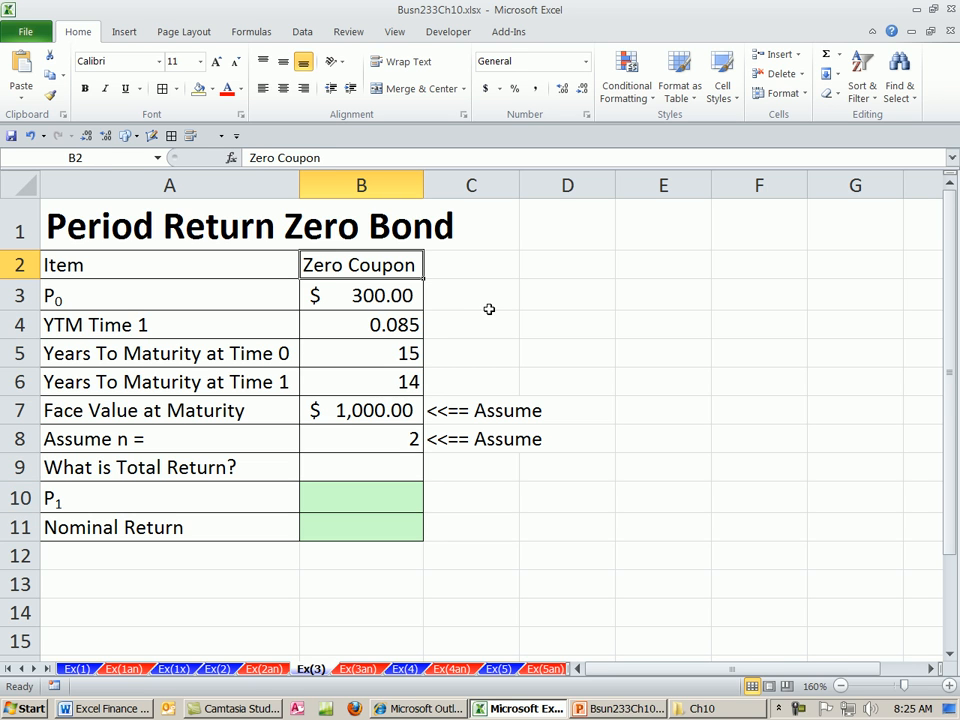
mouse_move(460, 324)
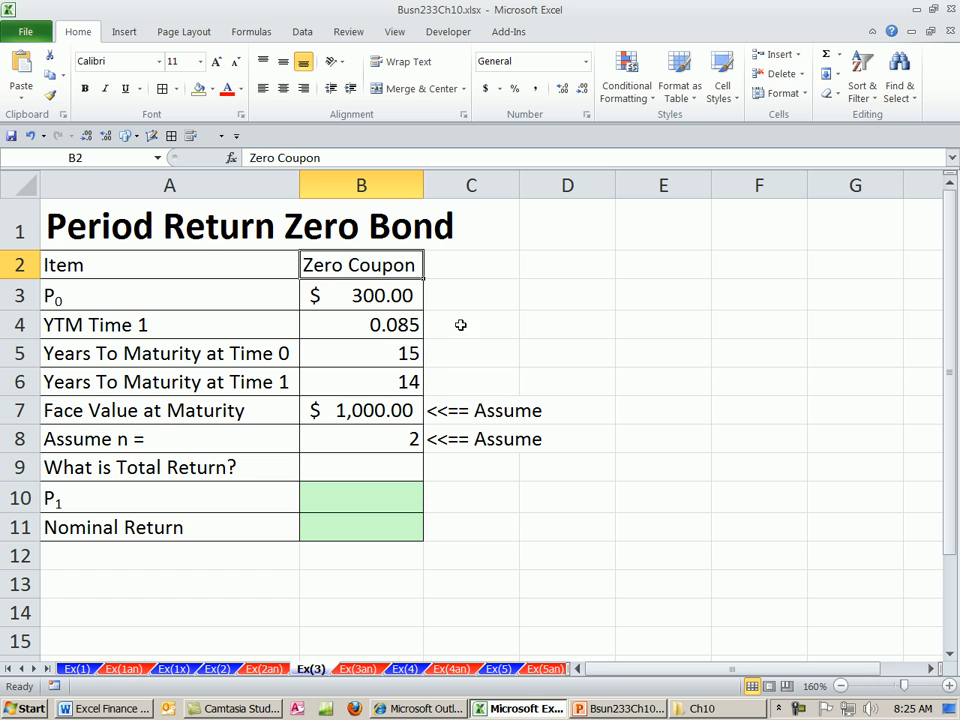
left_click(360, 296)
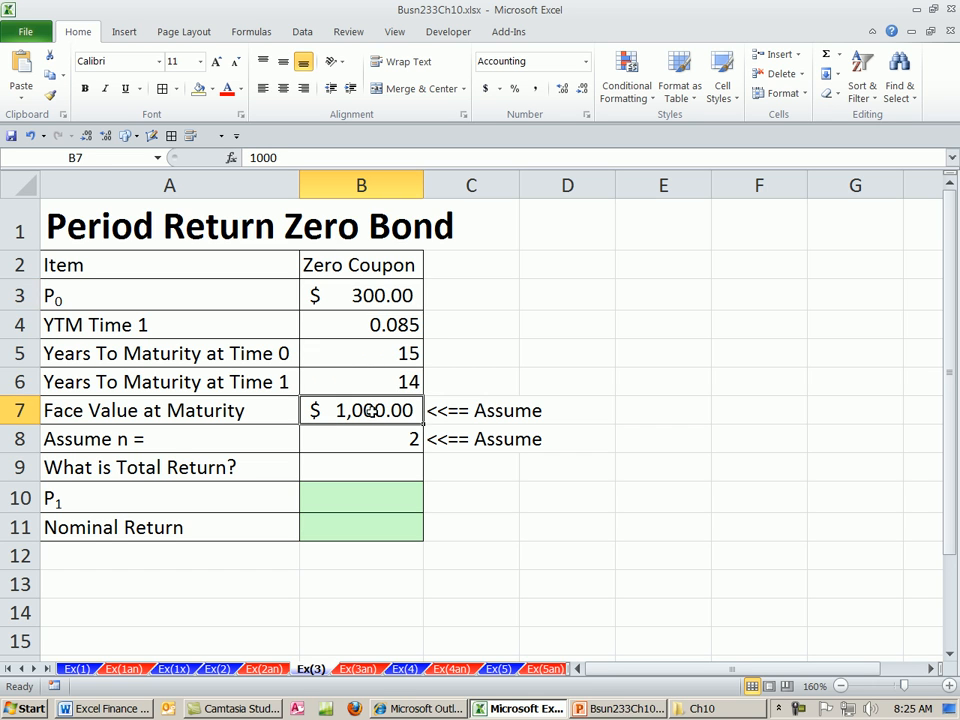
mouse_move(378, 404)
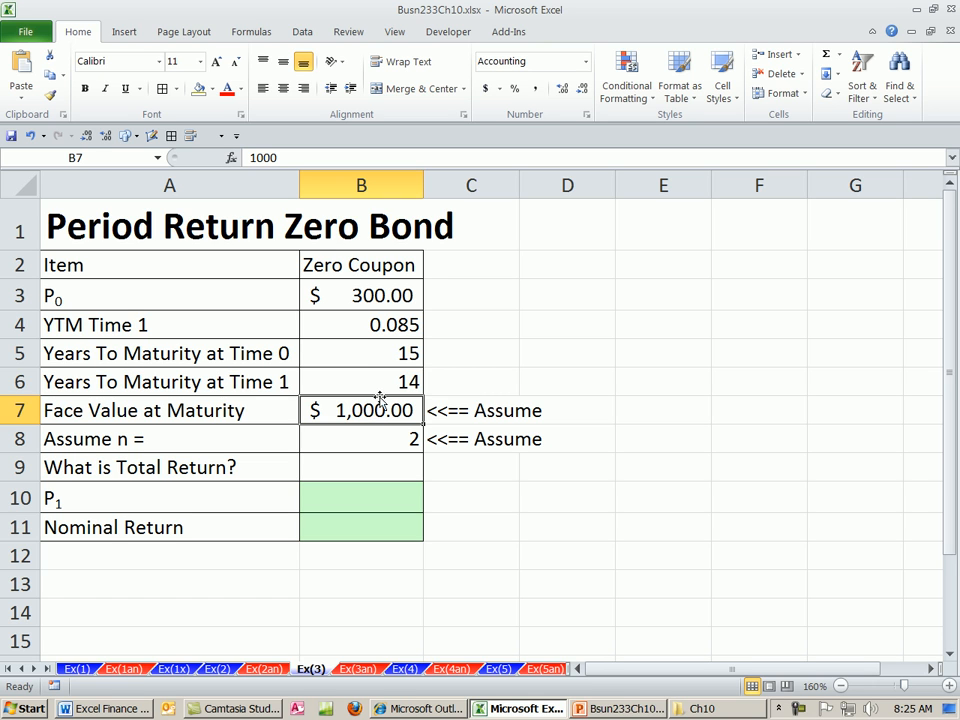
left_click(360, 352)
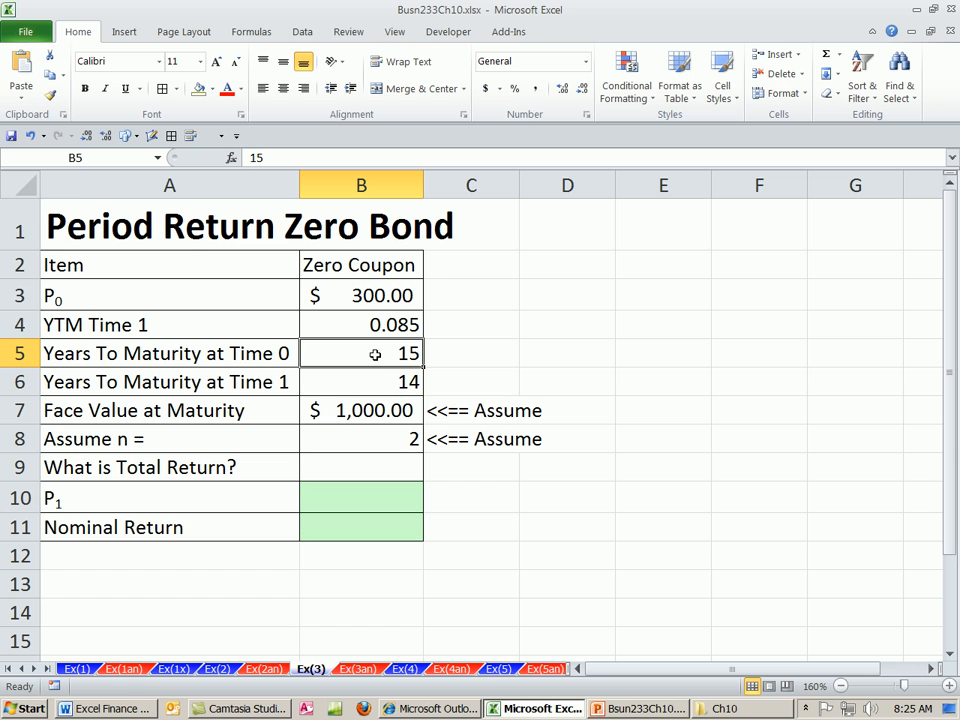
mouse_move(272, 382)
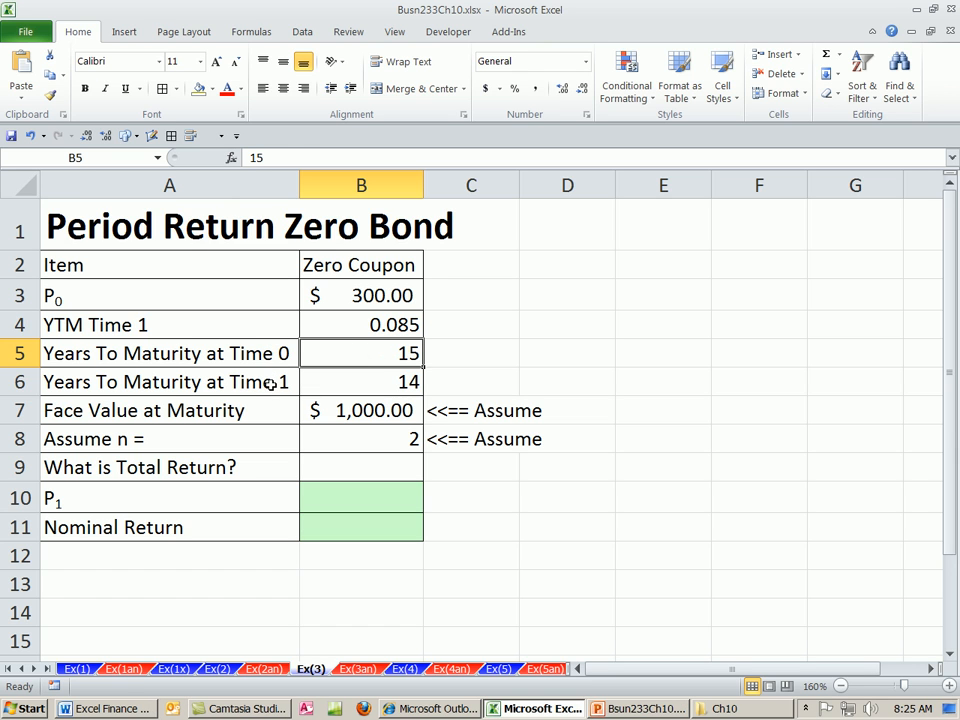
left_click(360, 324)
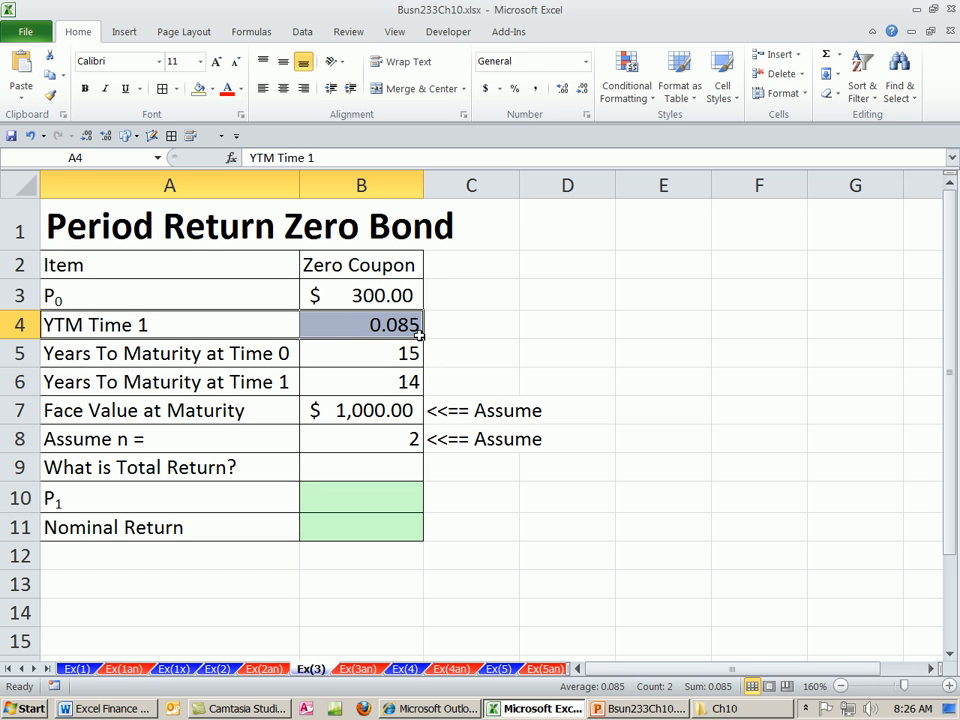
left_click(360, 380)
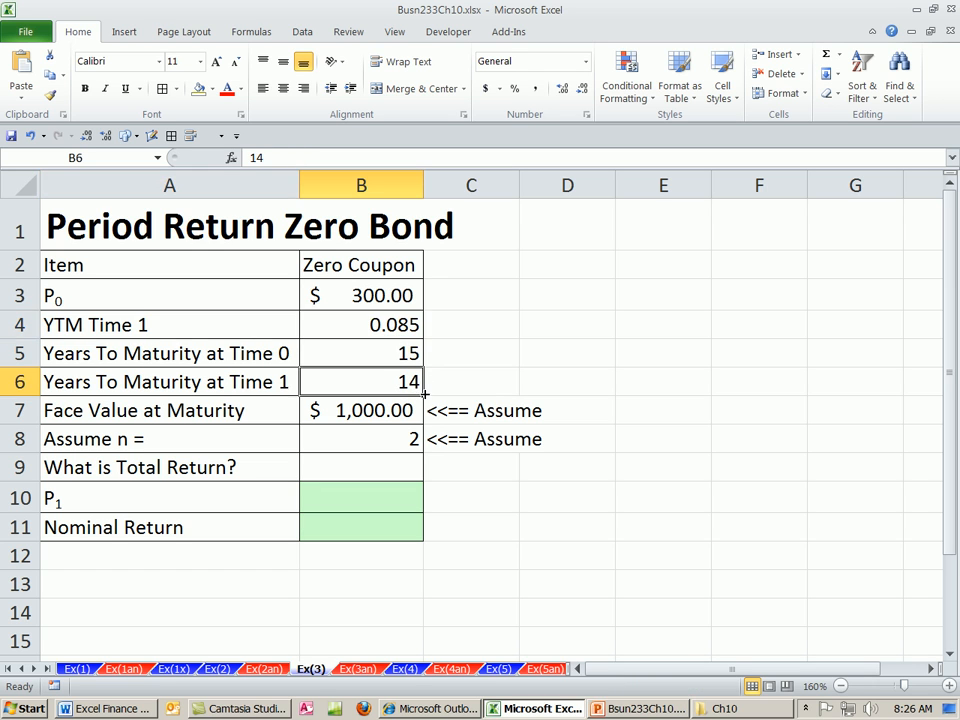
mouse_move(402, 468)
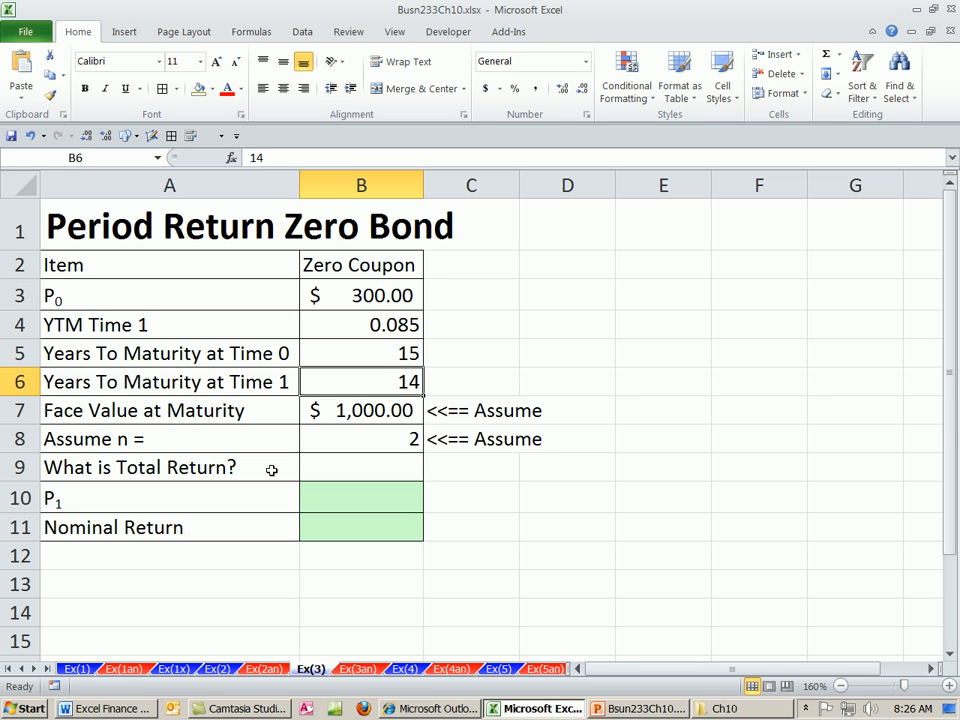
mouse_move(356, 472)
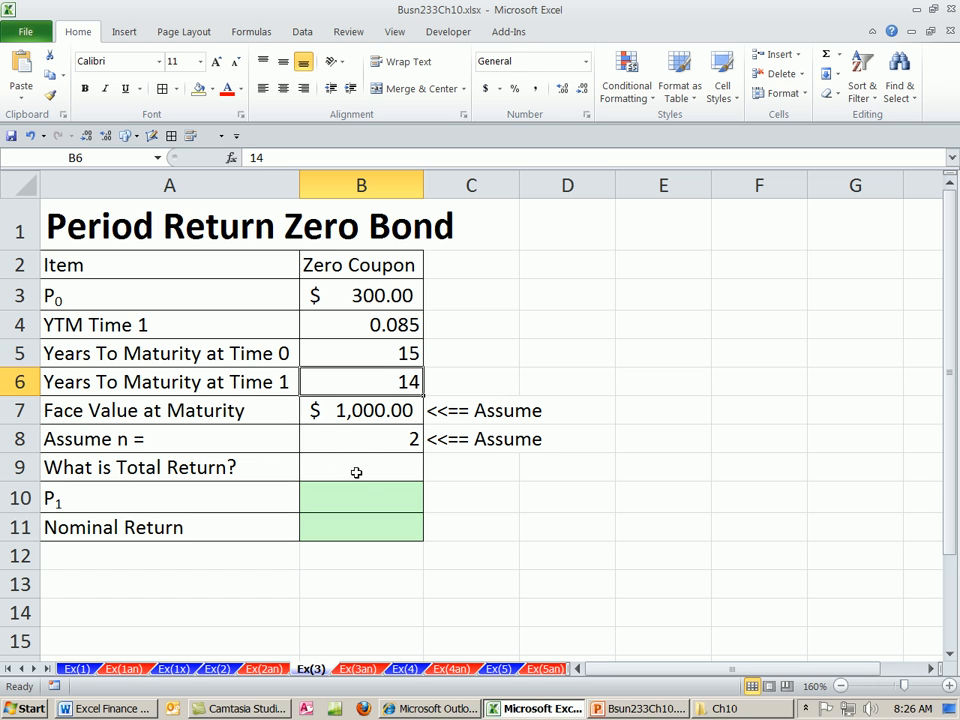
left_click(360, 498)
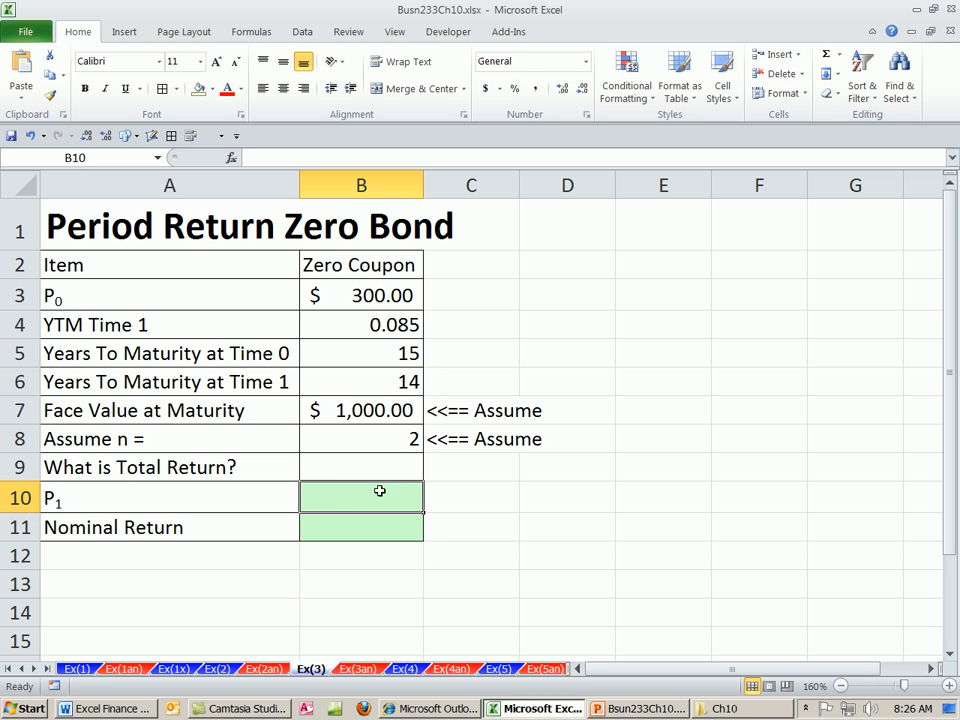
left_click(360, 324)
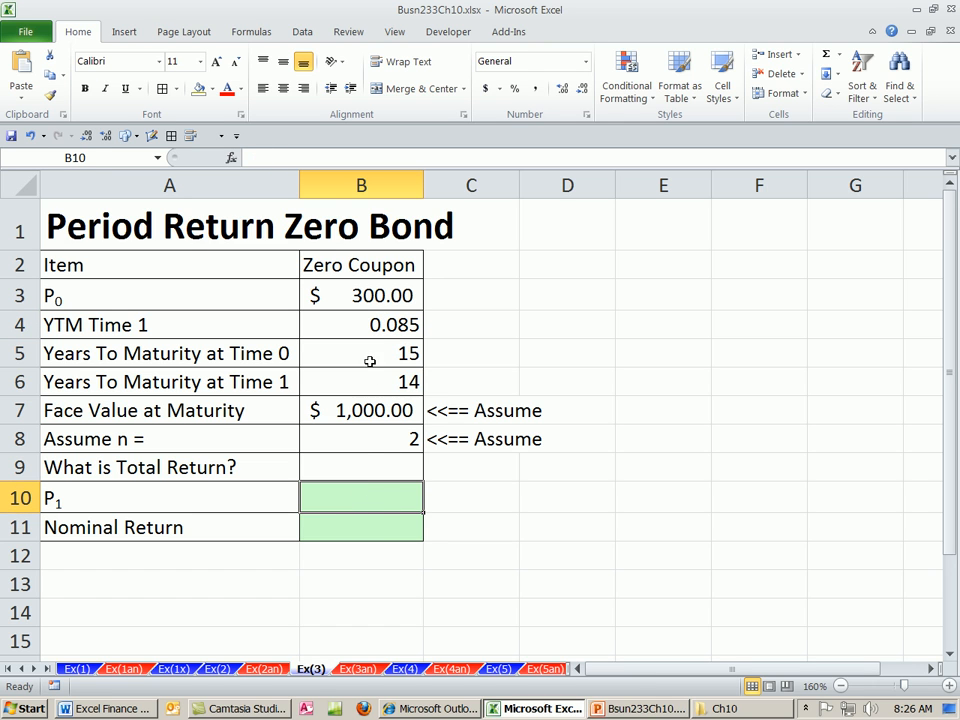
left_click(360, 294)
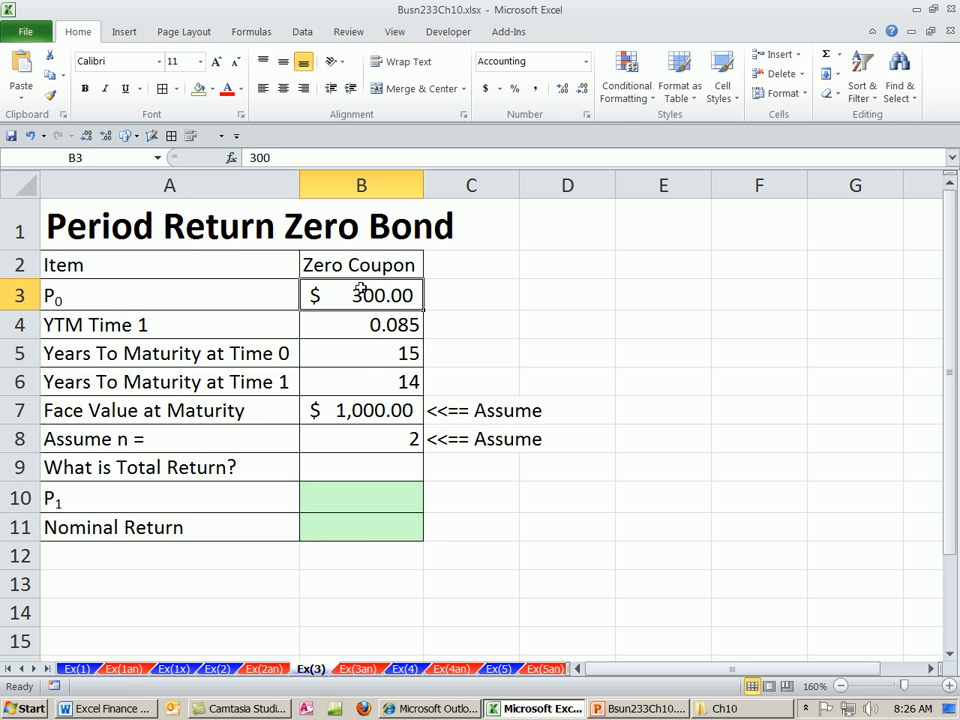
left_click(360, 496)
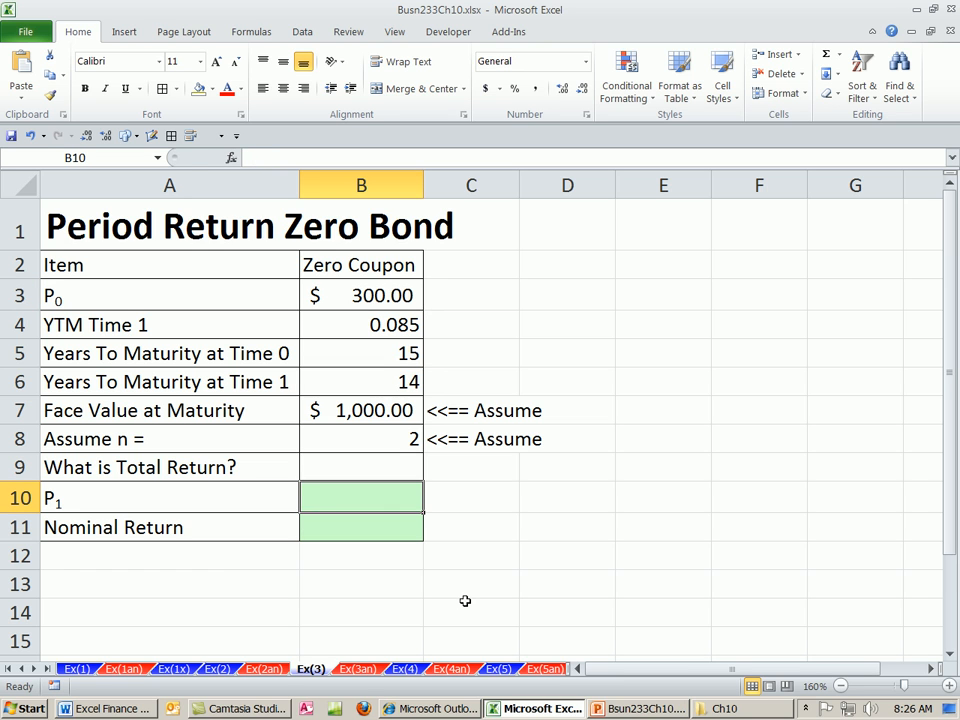
Begin P1 as face value over (1 + YTM/n) raised to n times years to maturity at time 1
type("=B7")
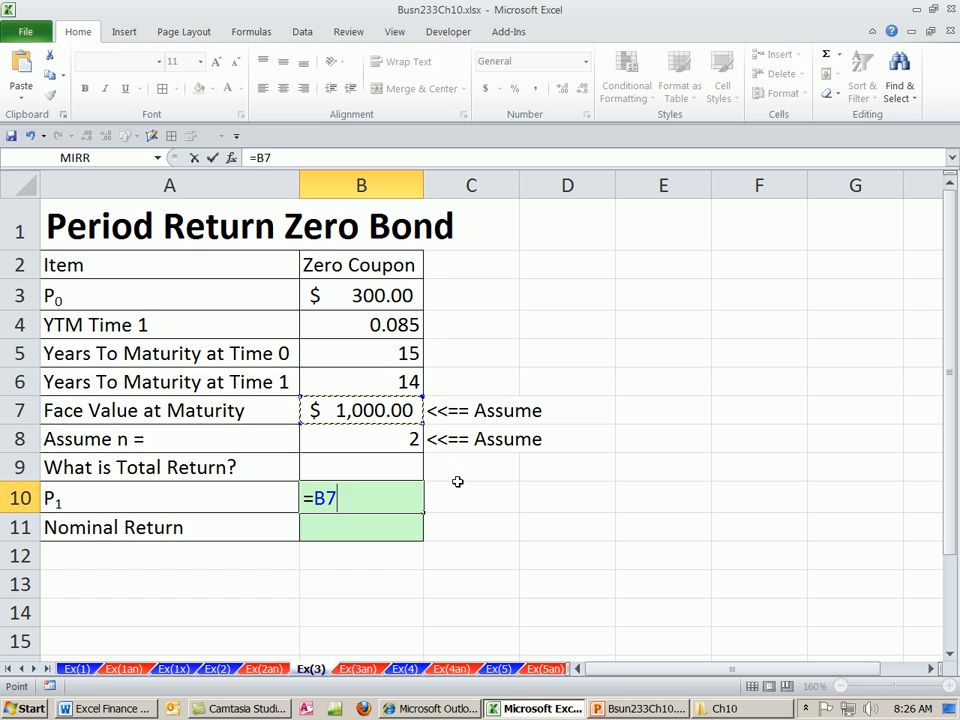
type("/(")
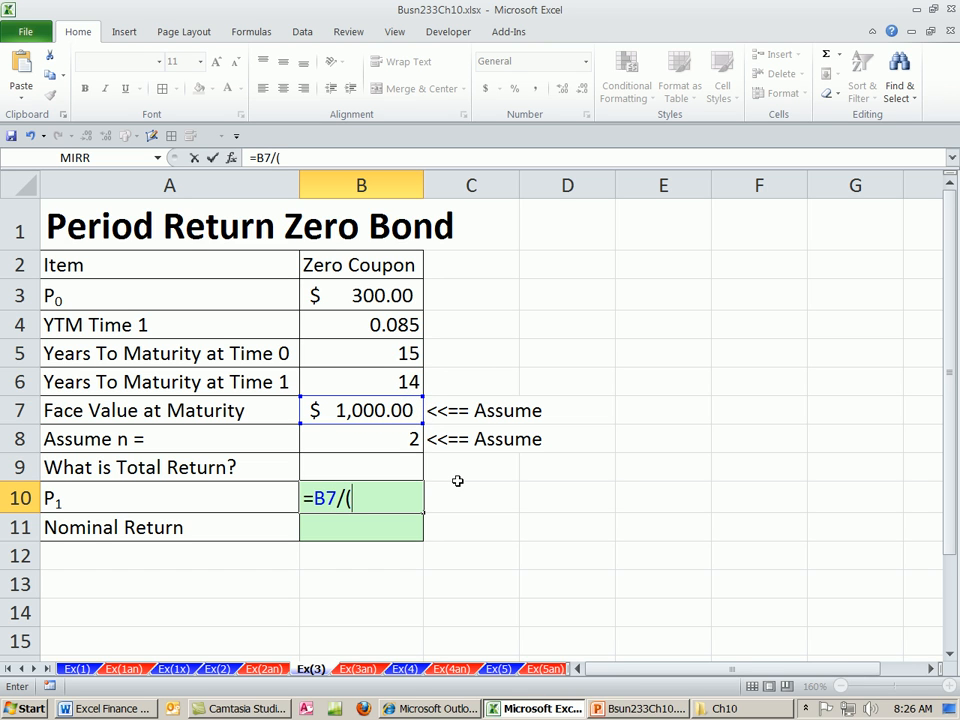
type("1+")
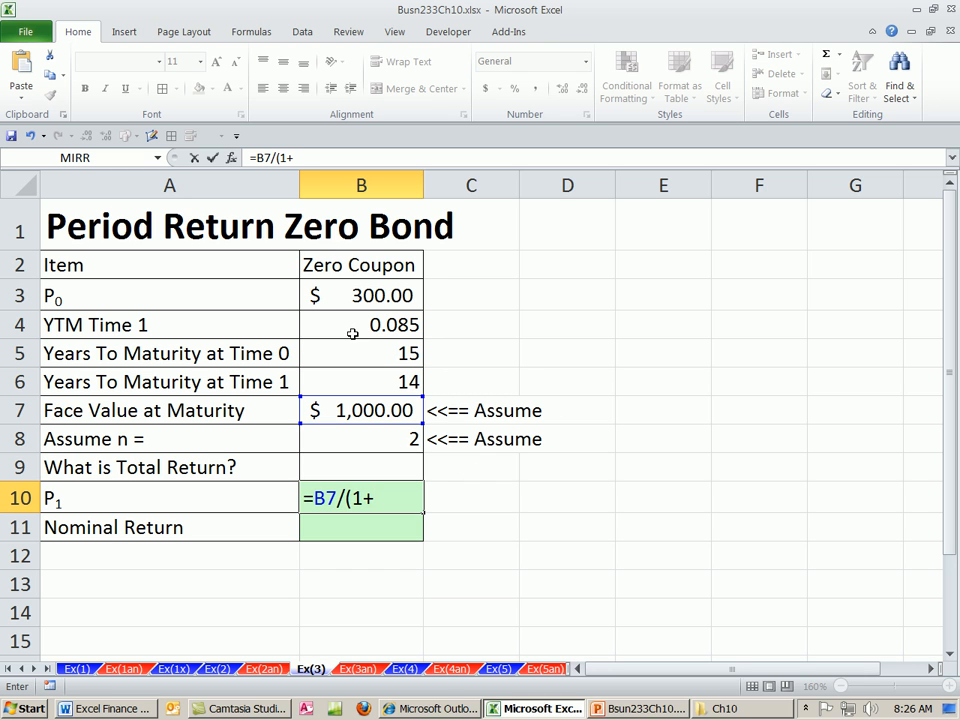
left_click(360, 324)
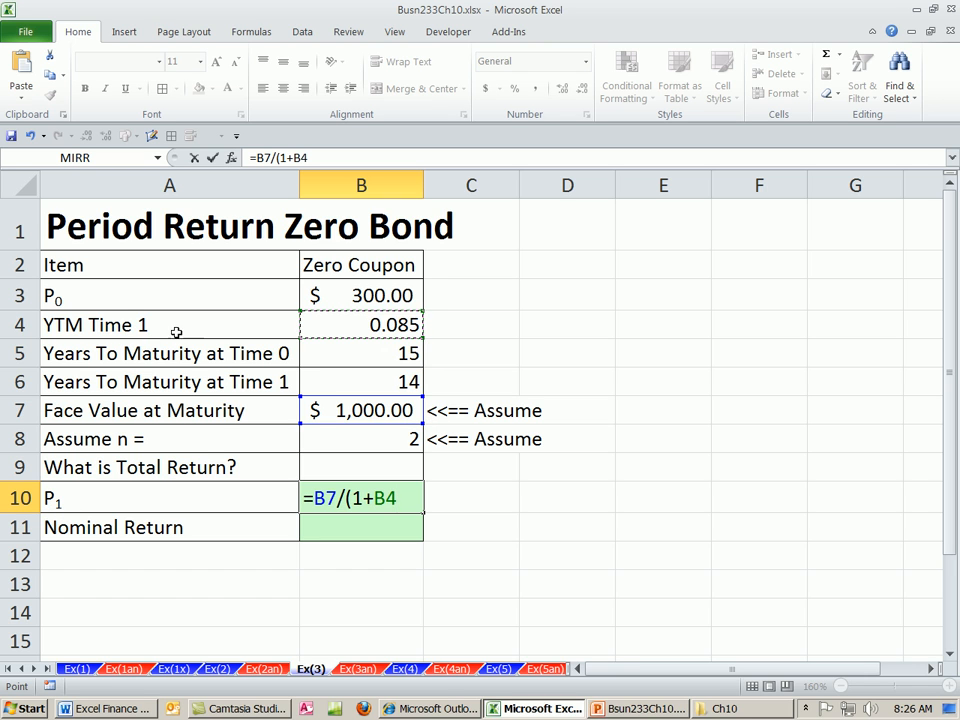
type("/B8)^B8")
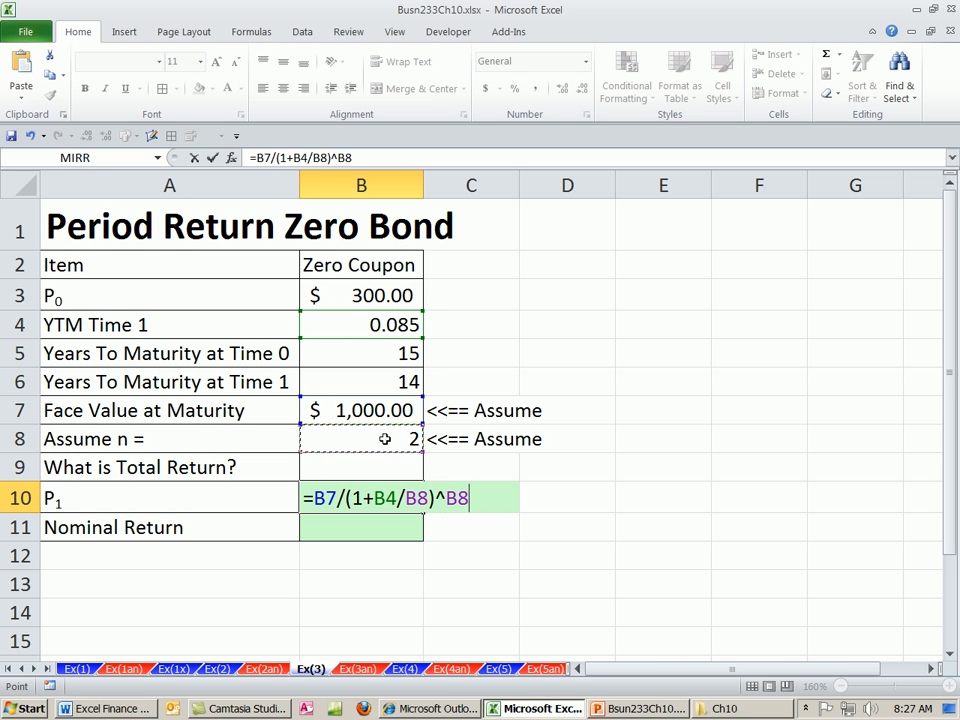
type("*")
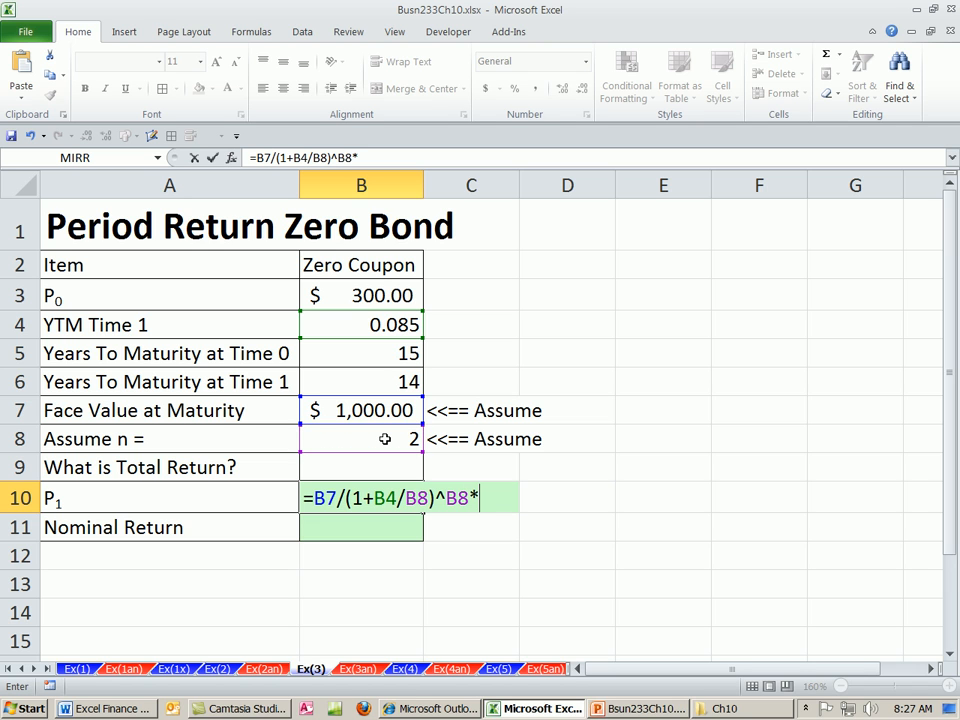
left_click(360, 380)
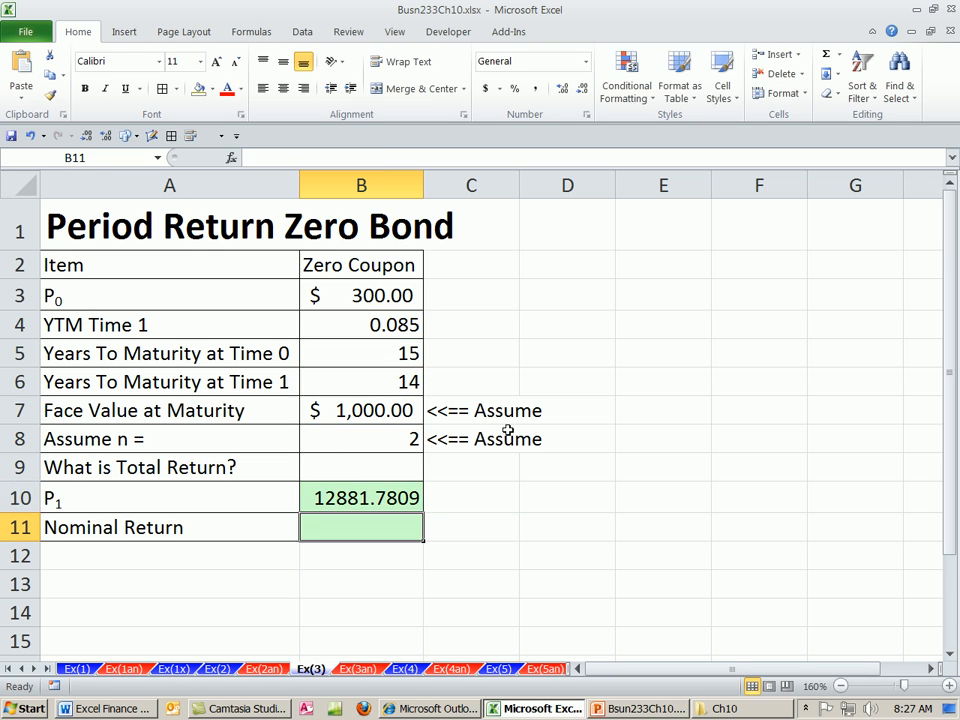
Finish P1 as =B7/(1+B4/B8)^(B8*B6), giving 311.795769
type("=B7/(1+B4/B8)^B8*B6")
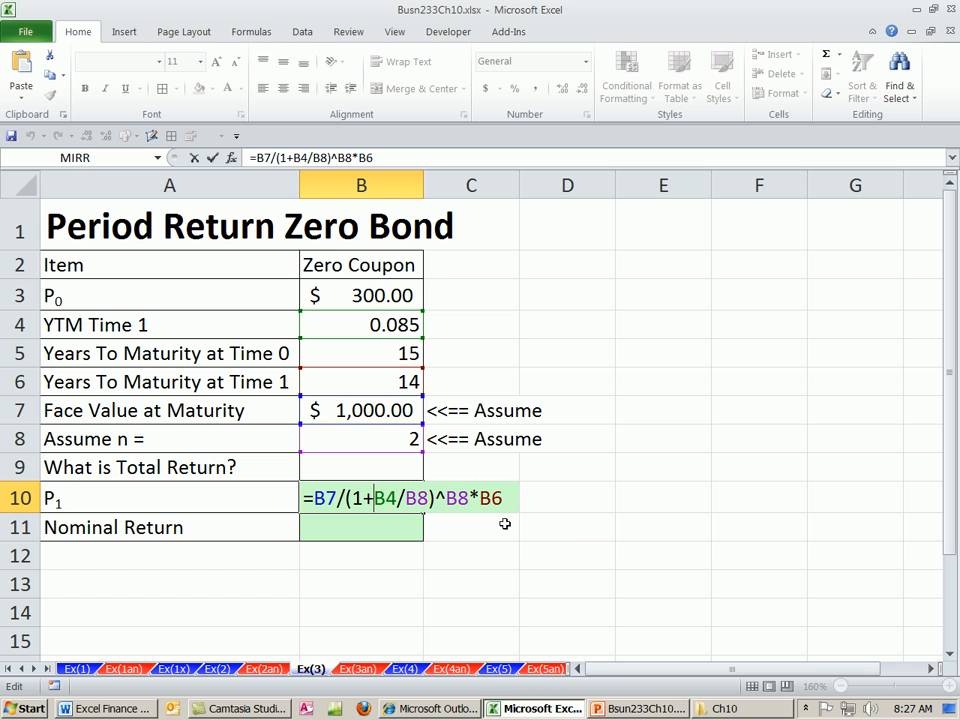
type("(")
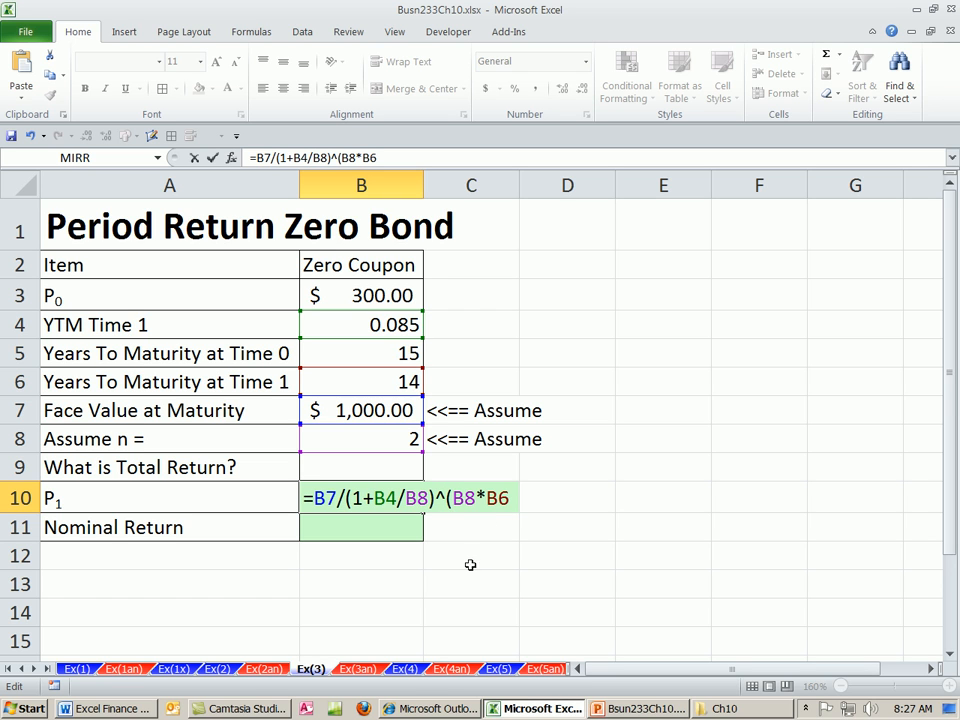
type(")")
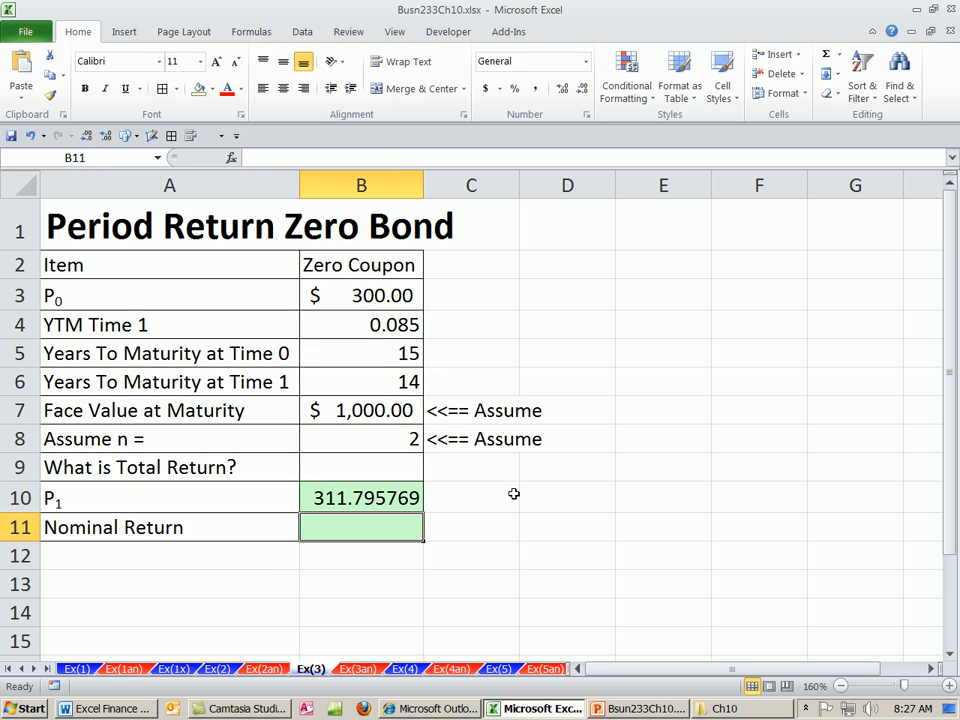
mouse_move(402, 504)
type("=PV(")
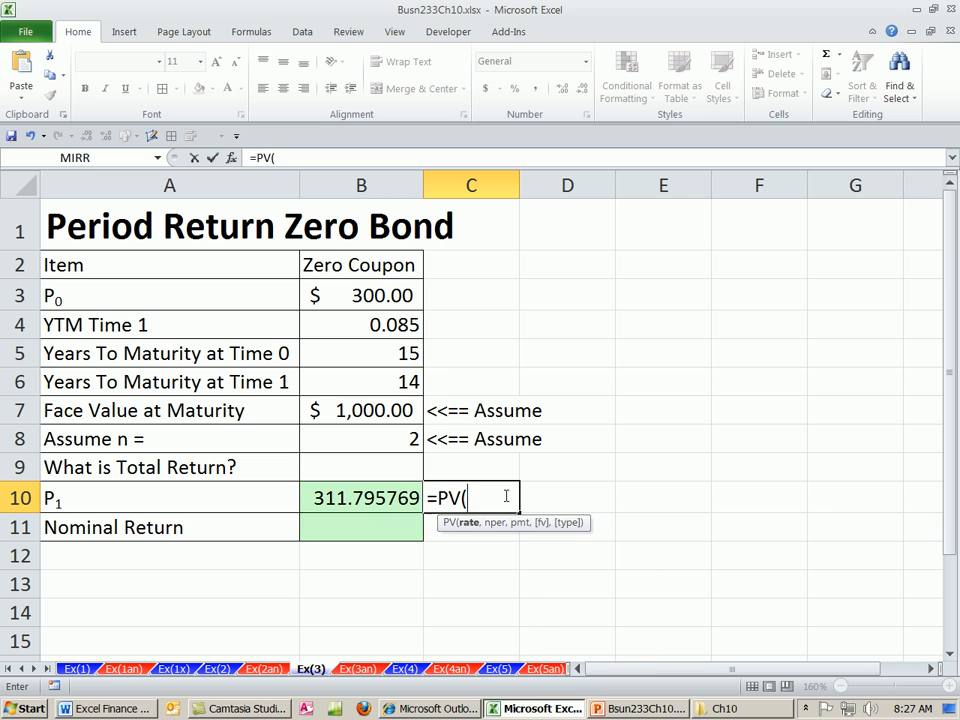
Check P1 in C10 with =PV(B4/B8,B6*B8,,B7), showing ($311.80)
left_click(360, 324)
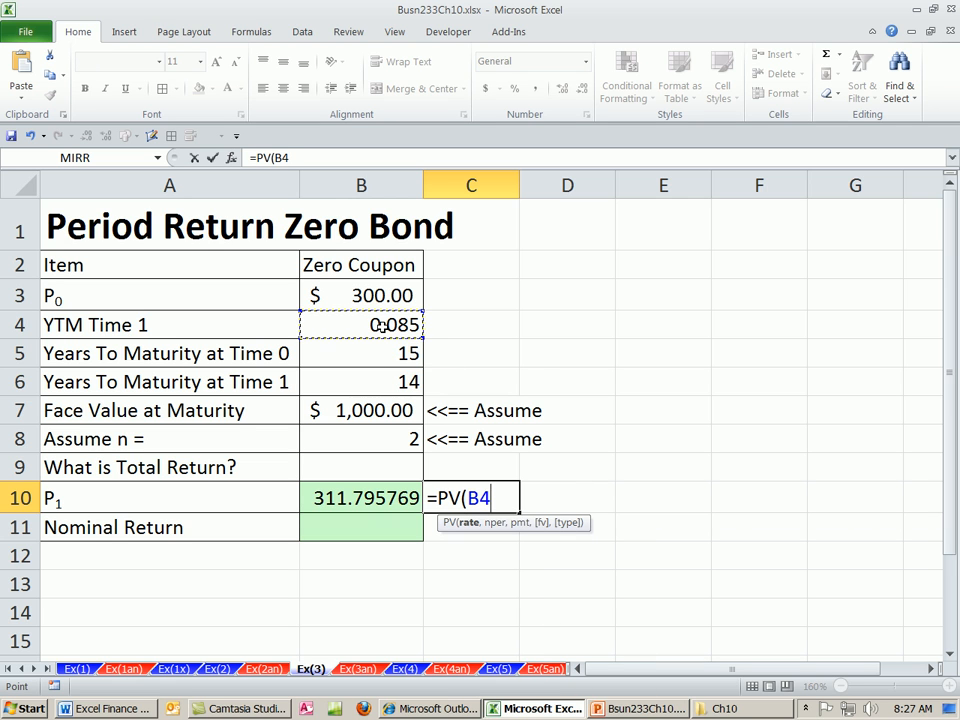
type("/")
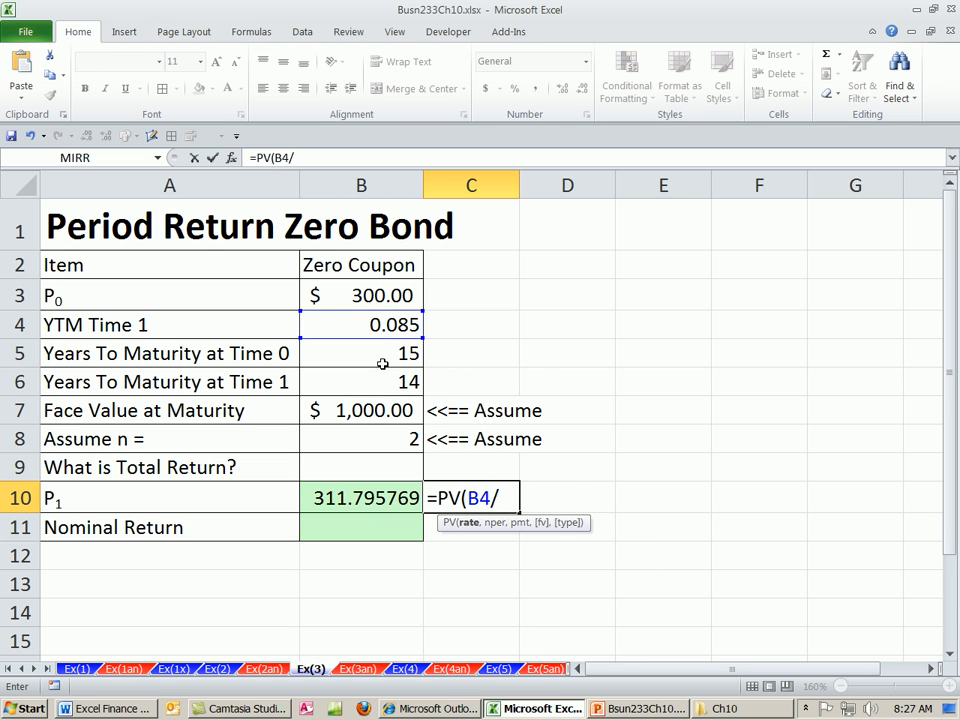
left_click(360, 440)
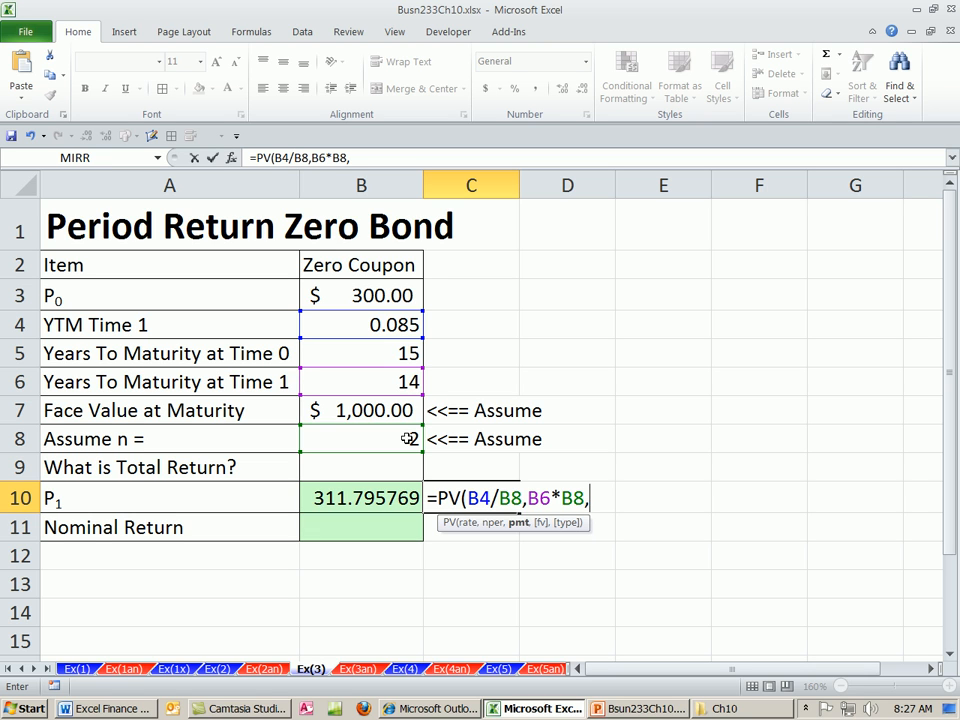
type(",")
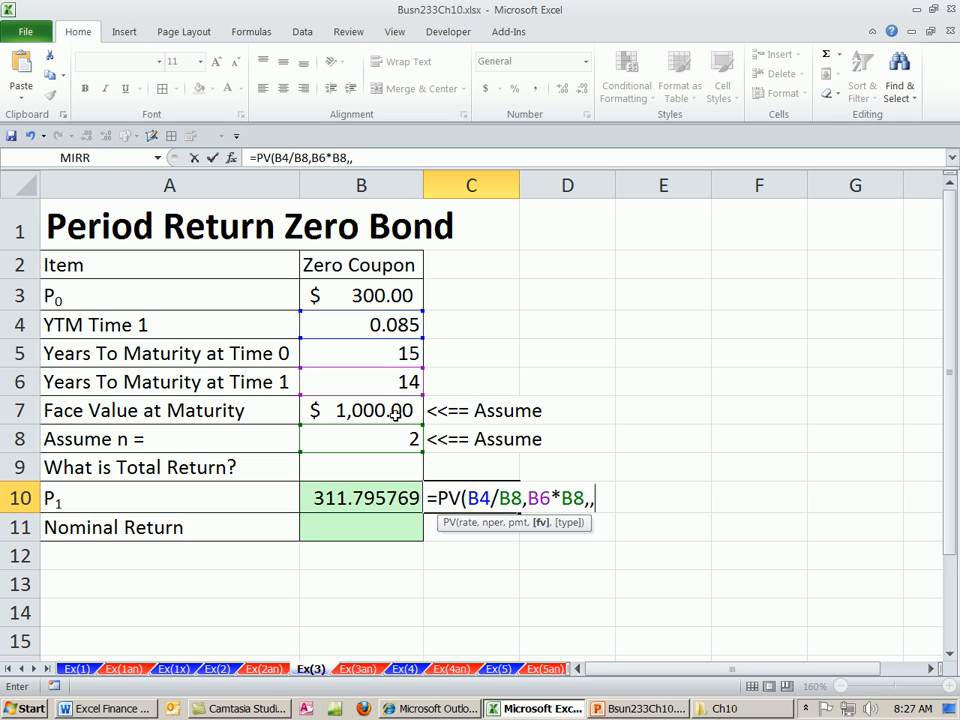
left_click(360, 410)
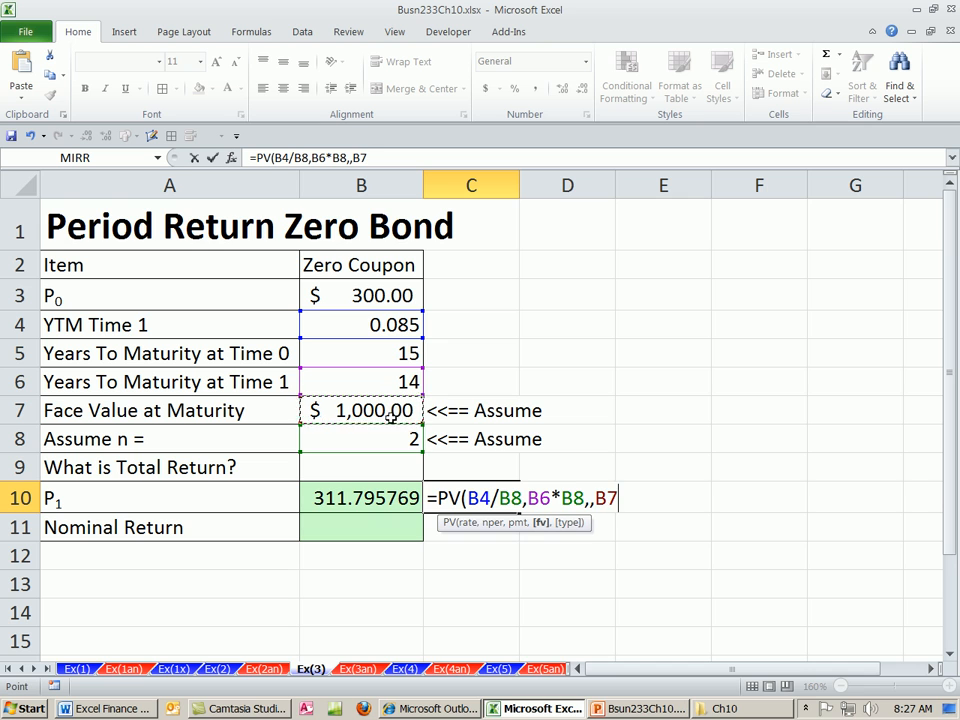
type(")")
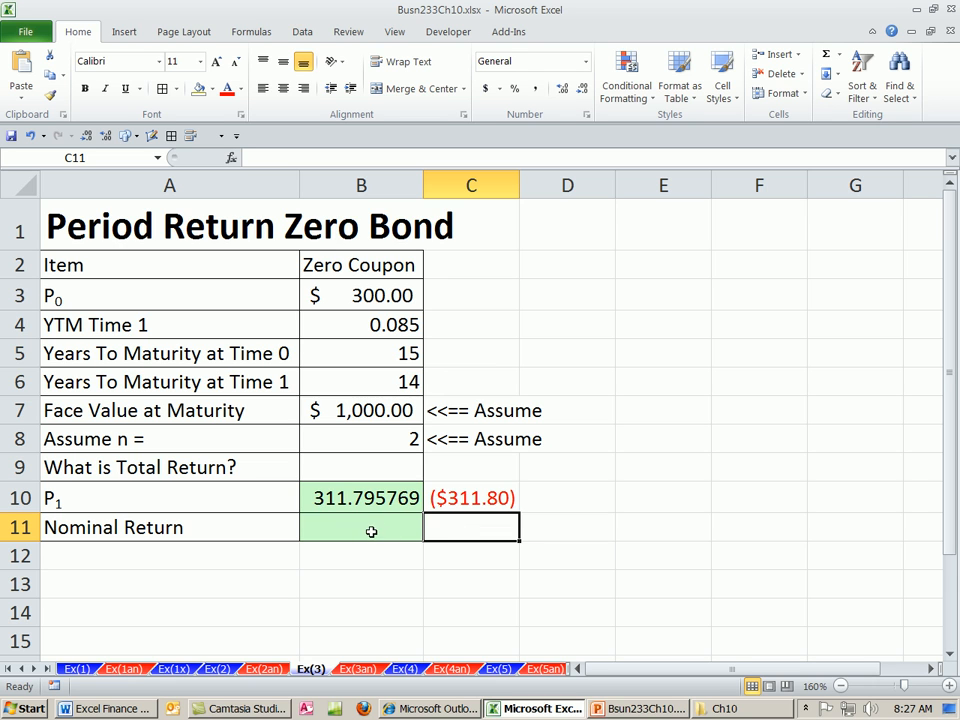
left_click(360, 528)
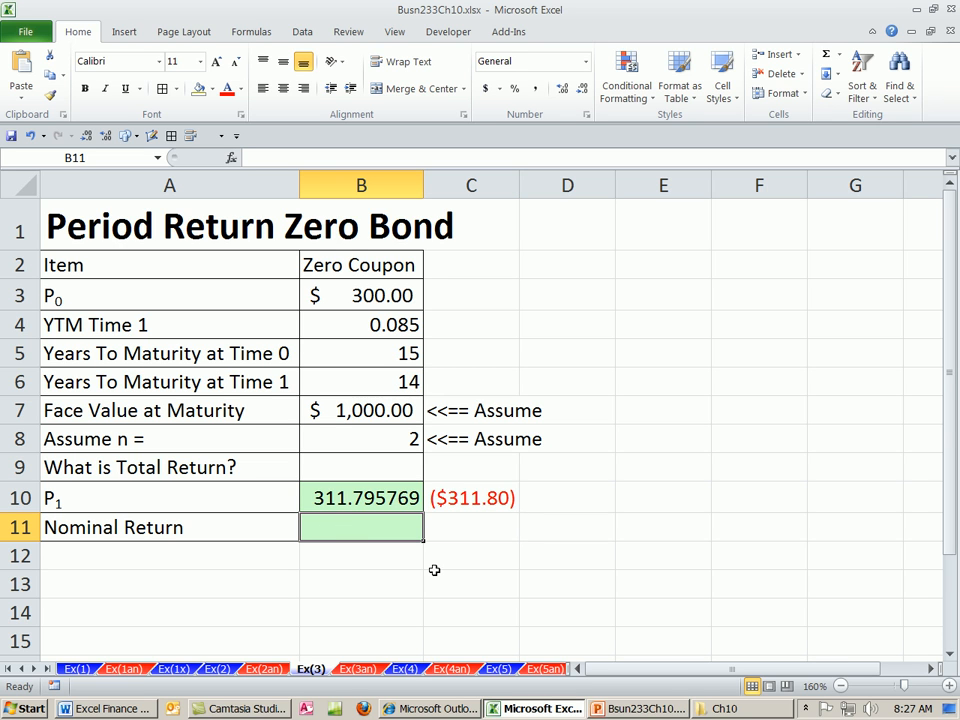
Enter the nominal return in B11 as =B10/B3-1
type("=B10/B3")
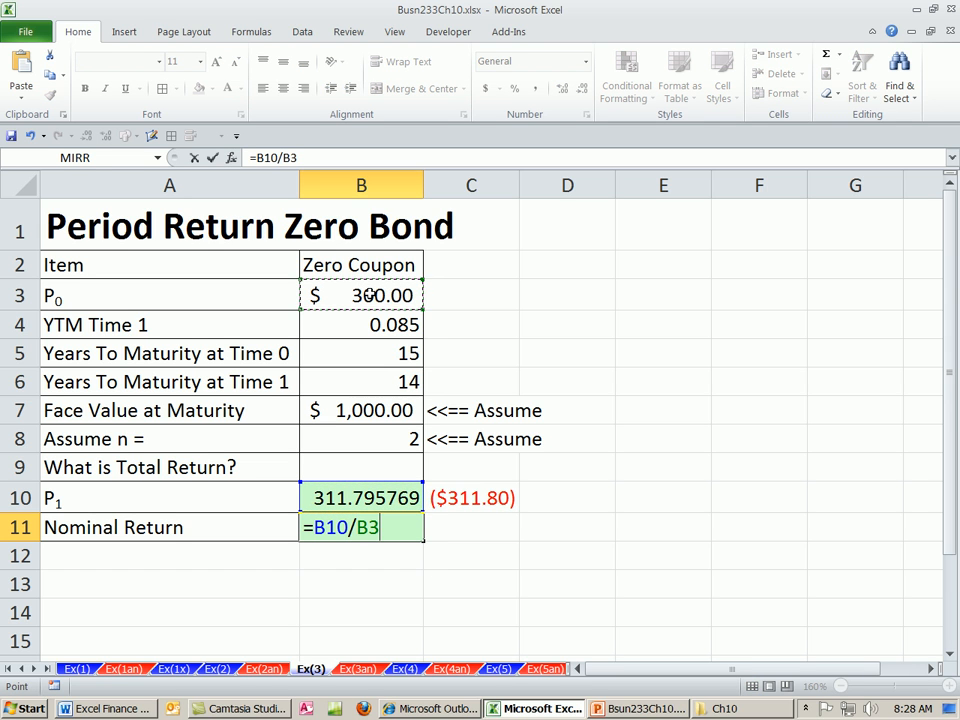
type("-1")
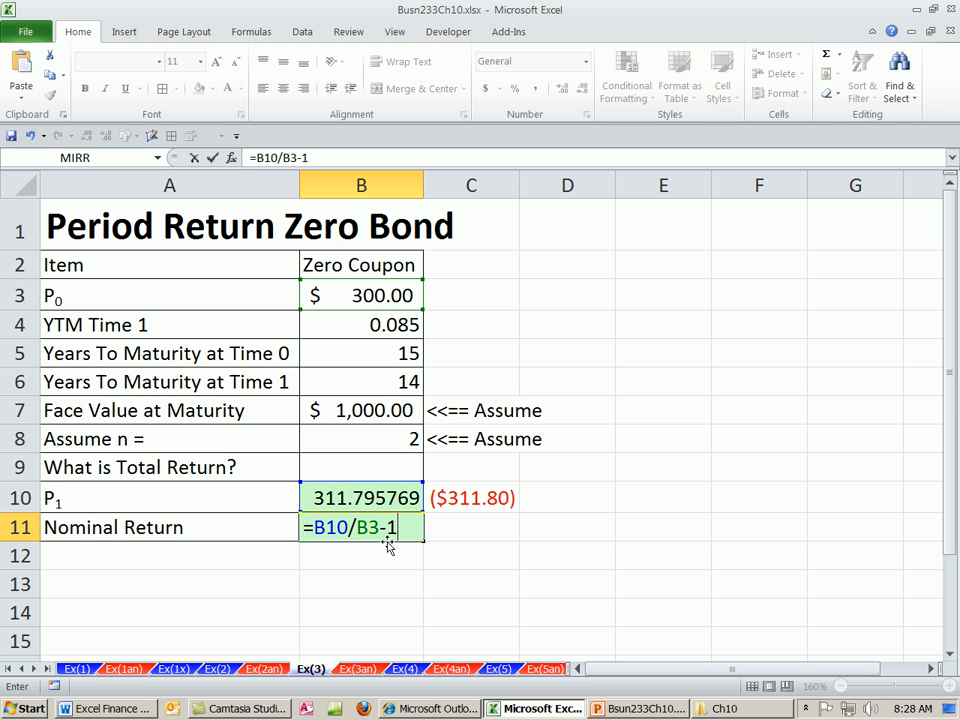
mouse_move(458, 540)
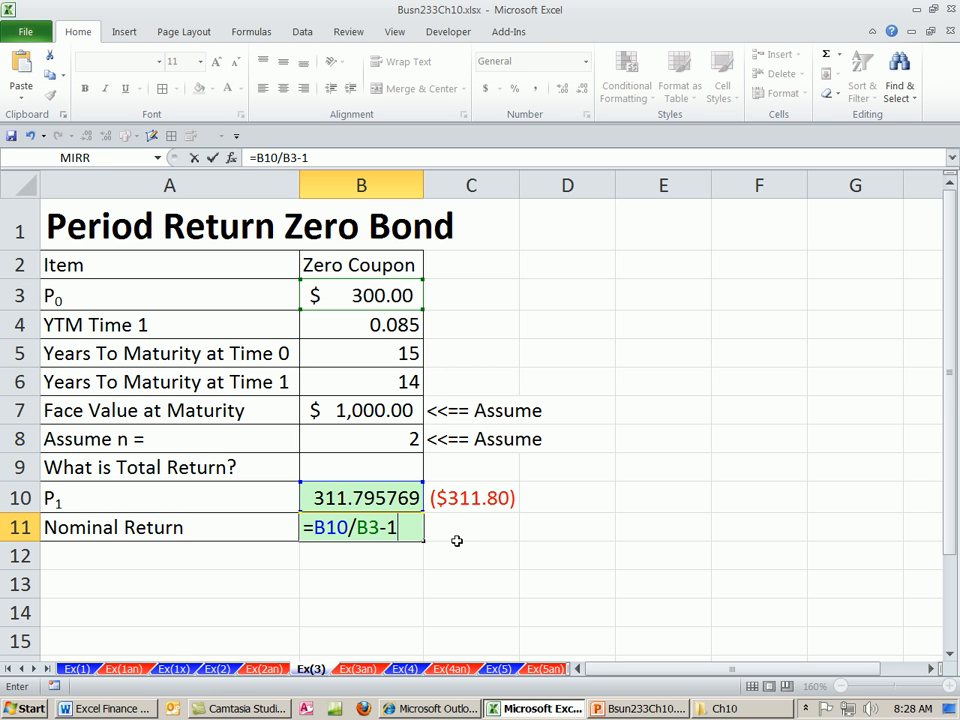
mouse_move(348, 616)
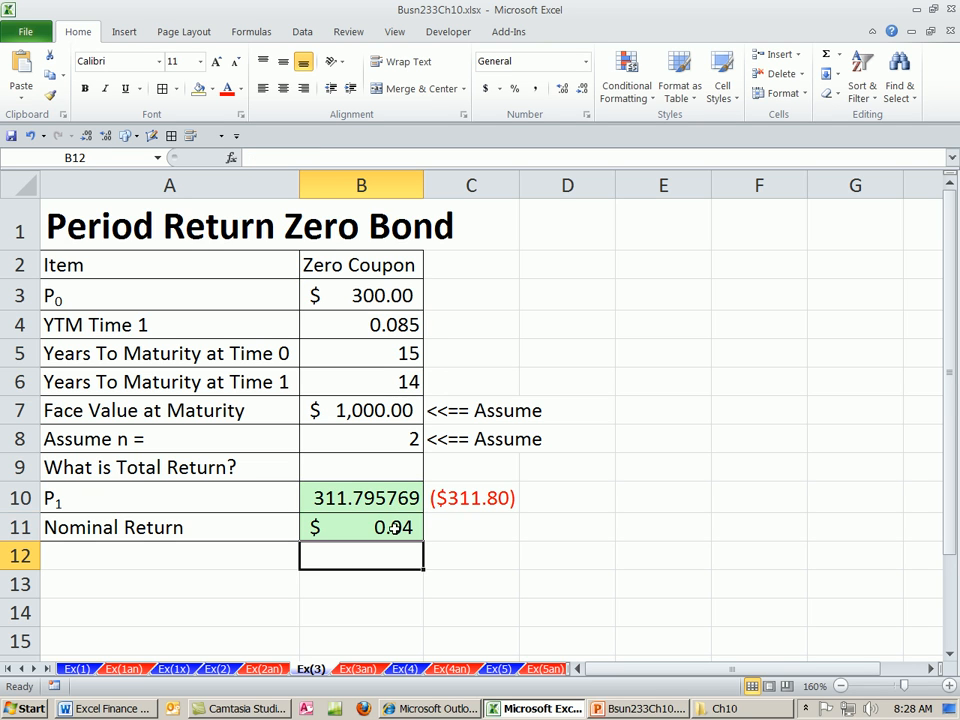
Note the shortcut 'Ctrl + Shift + ~' in A13 and show the nominal return as 0.03931923 in general format
left_click(168, 584)
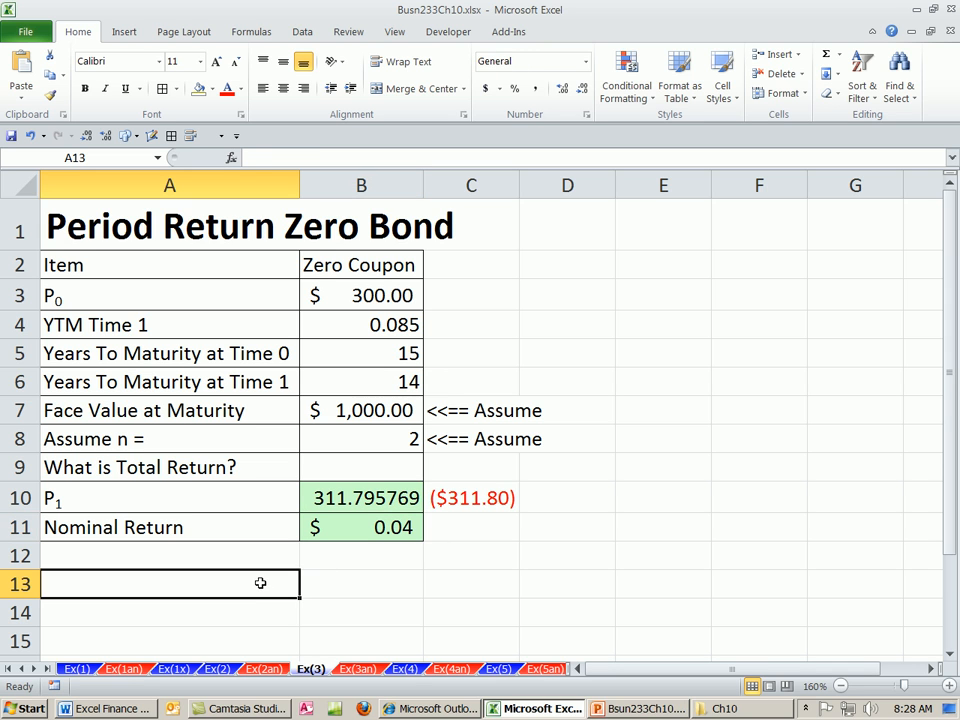
type("Ctrl +")
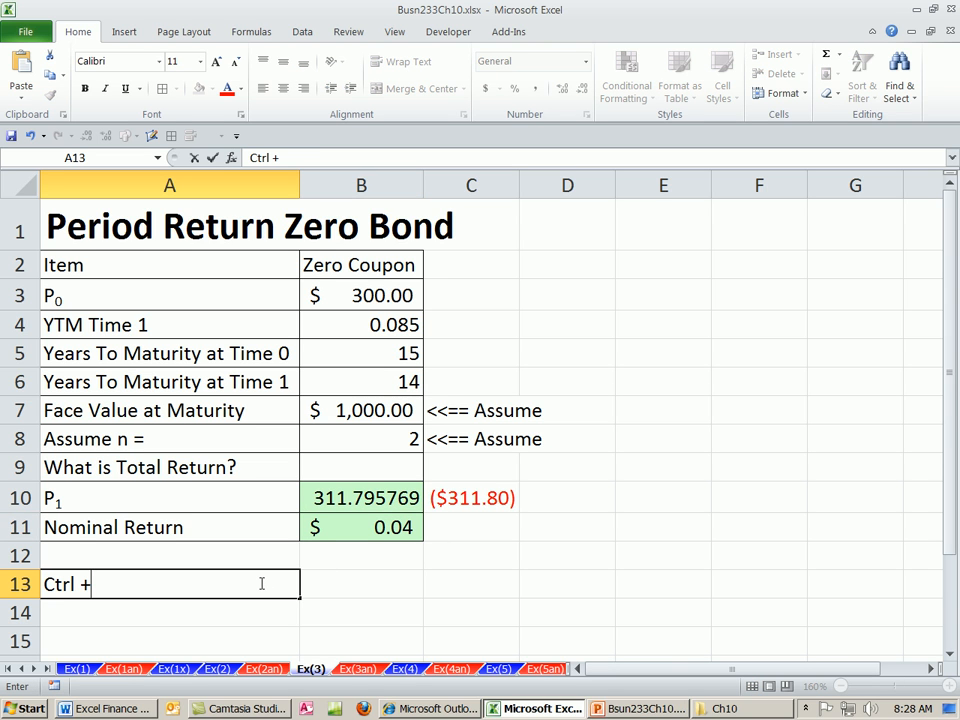
type("Sh")
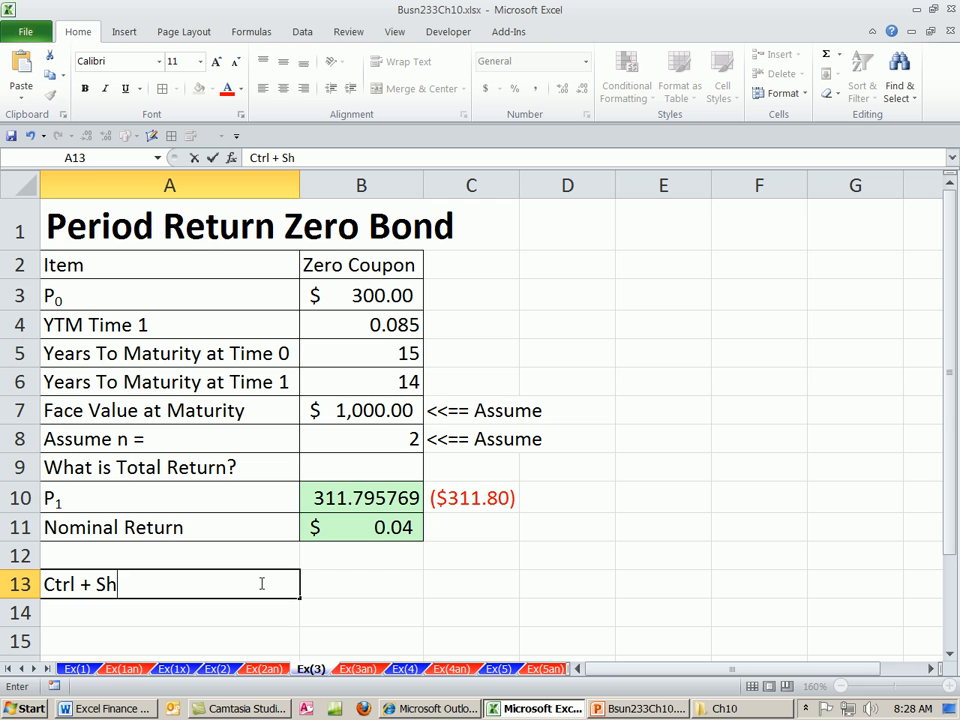
type("ift +")
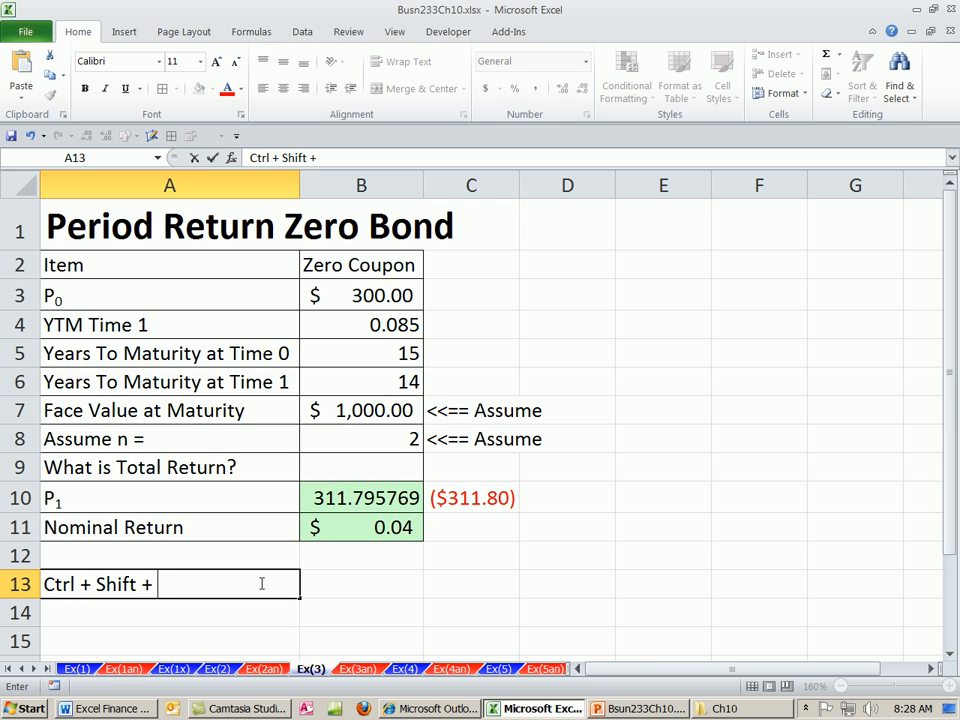
type("~")
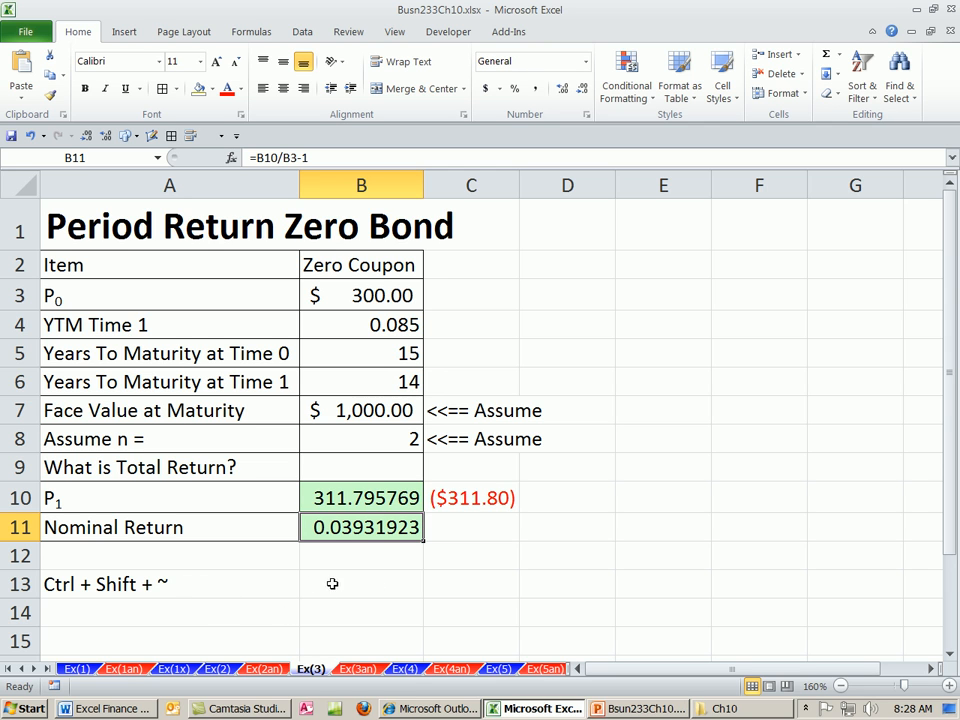
Label the shortcut 'General Number Formatting' in B13
type("Gener")
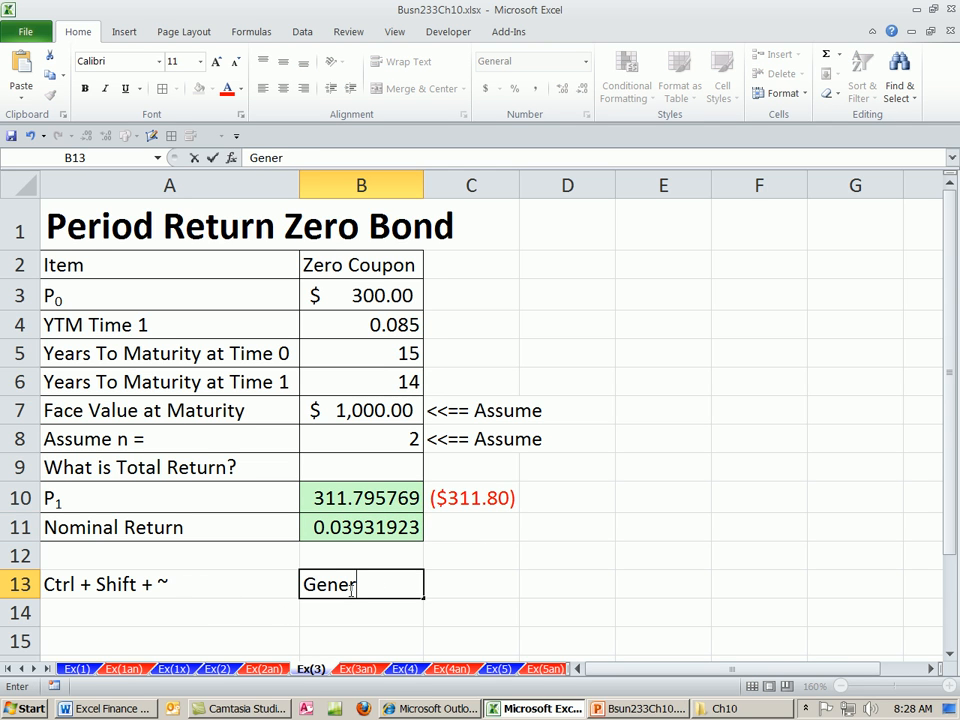
type("al")
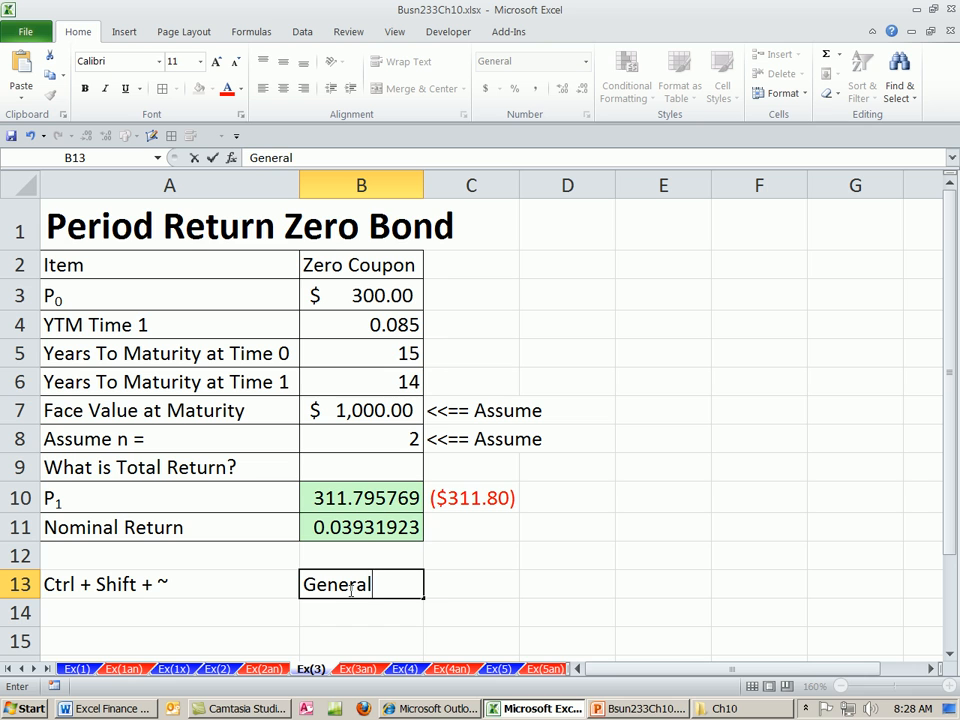
type("Number Fo")
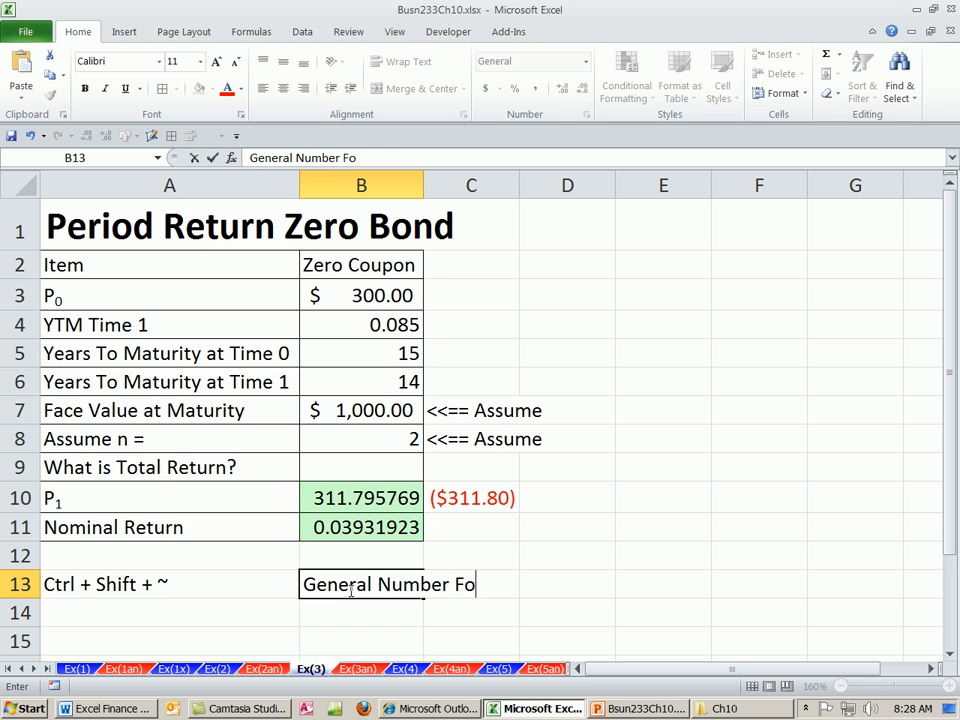
type("rmatting")
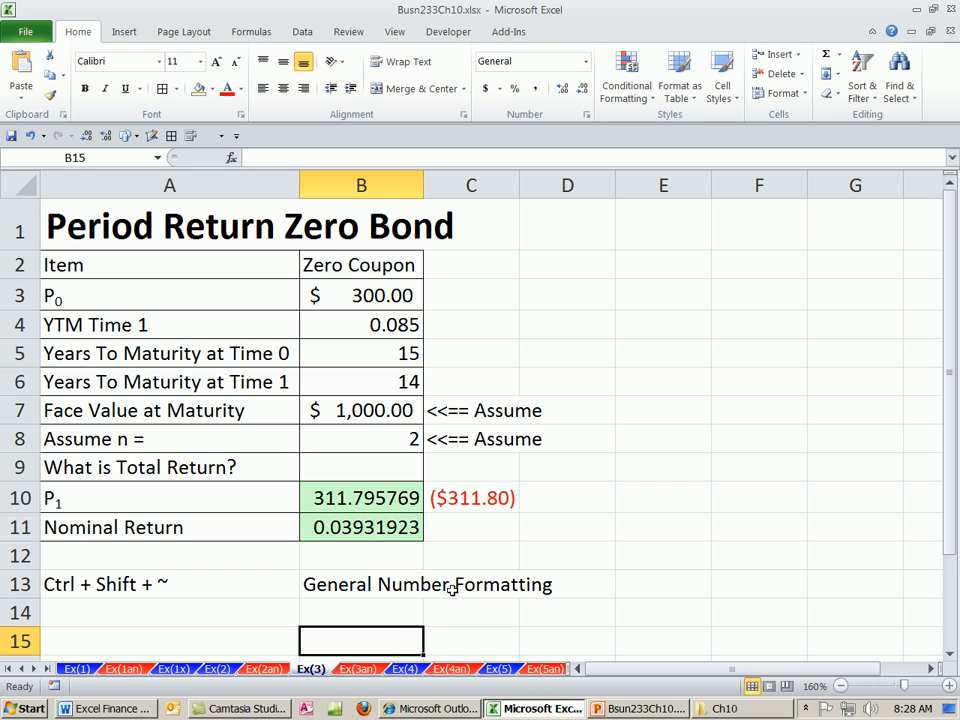
mouse_move(430, 512)
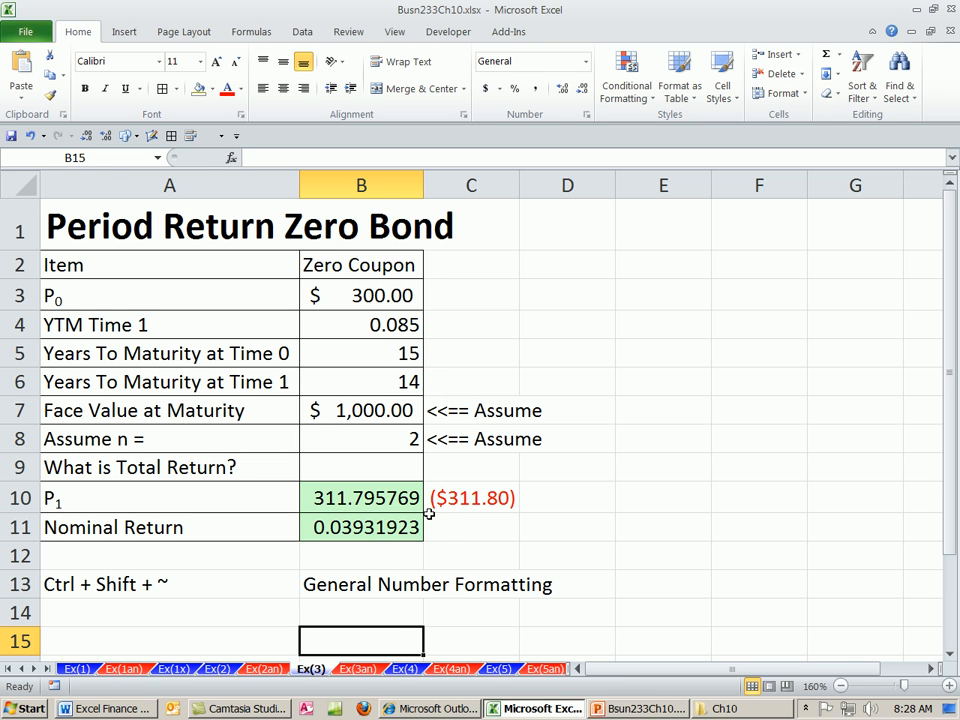
mouse_move(448, 448)
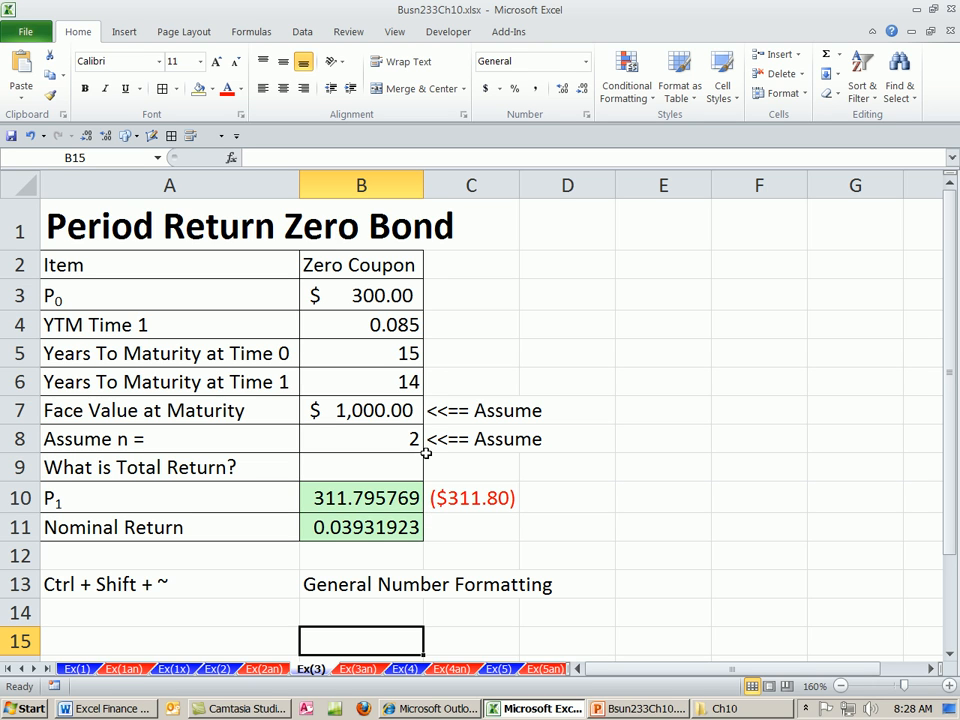
mouse_move(436, 470)
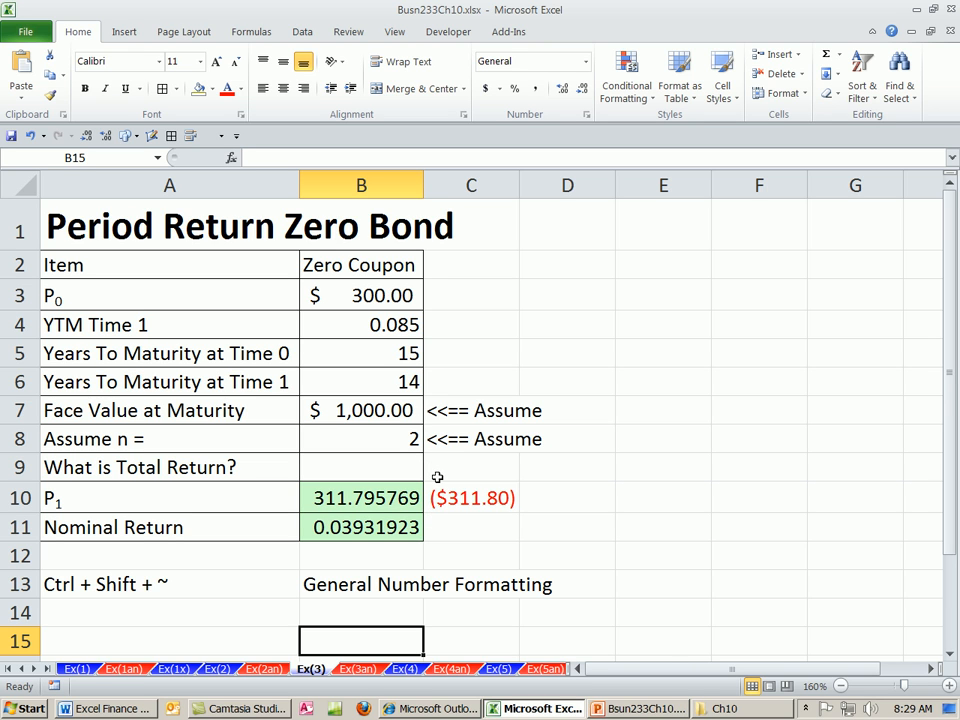
left_click(360, 528)
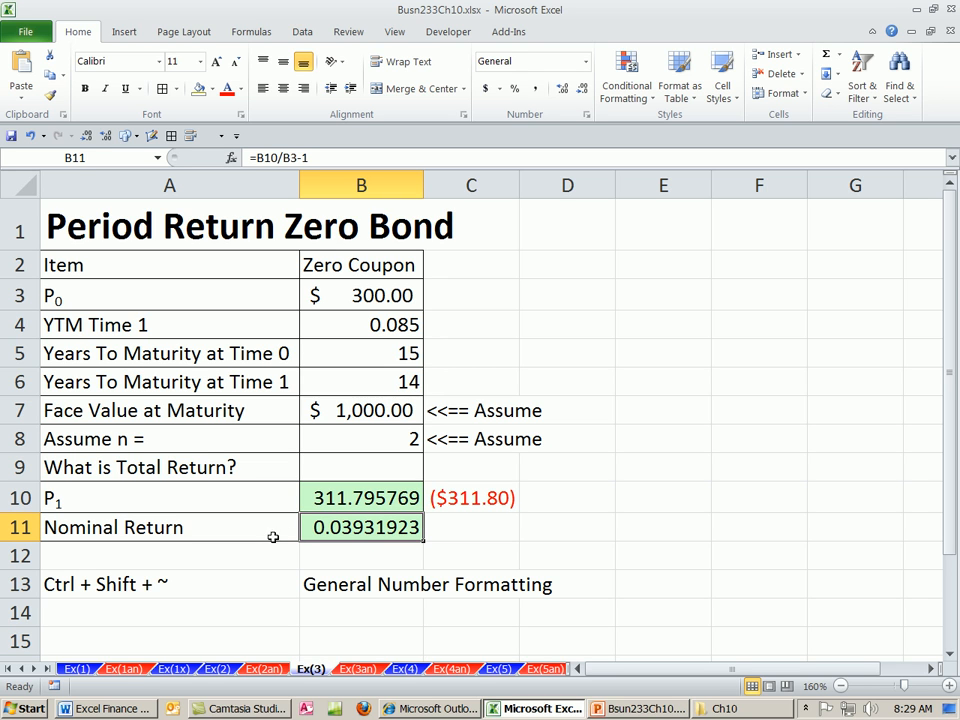